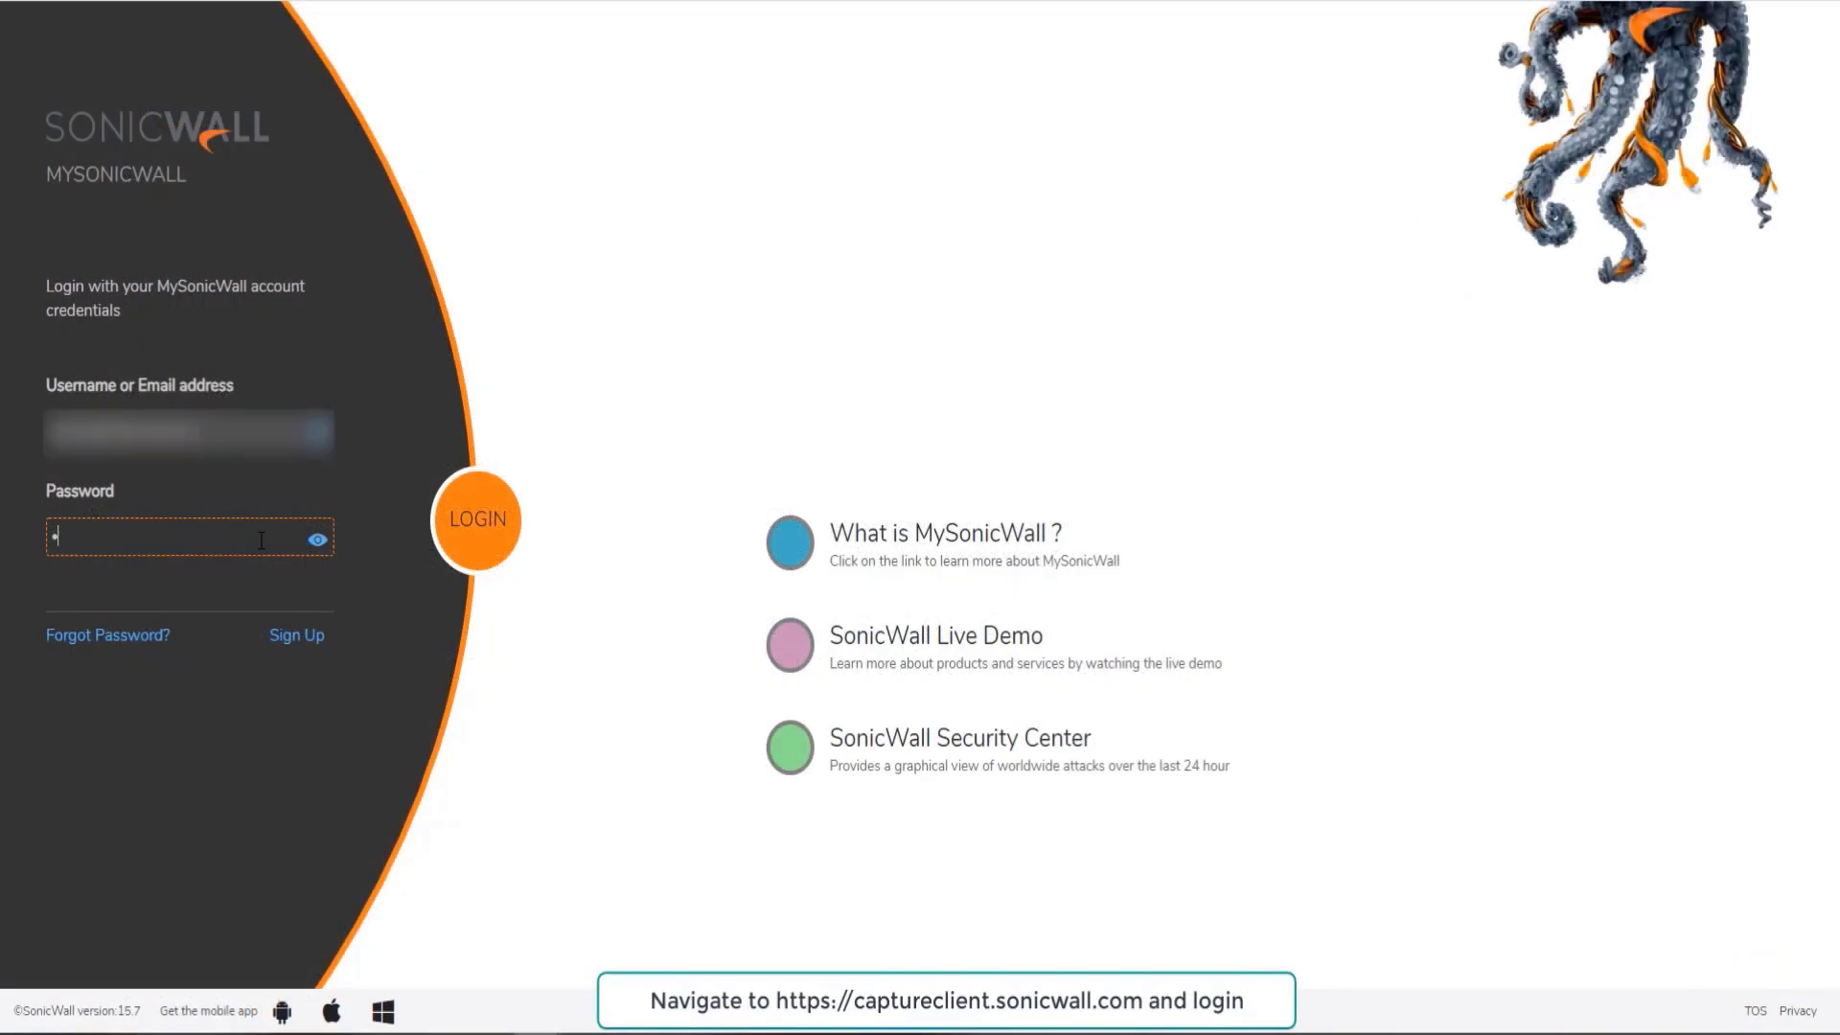
# - Sign in to the Capture Client portal with the MySonicWall password and reach the dashboard
pyautogui.write('password')
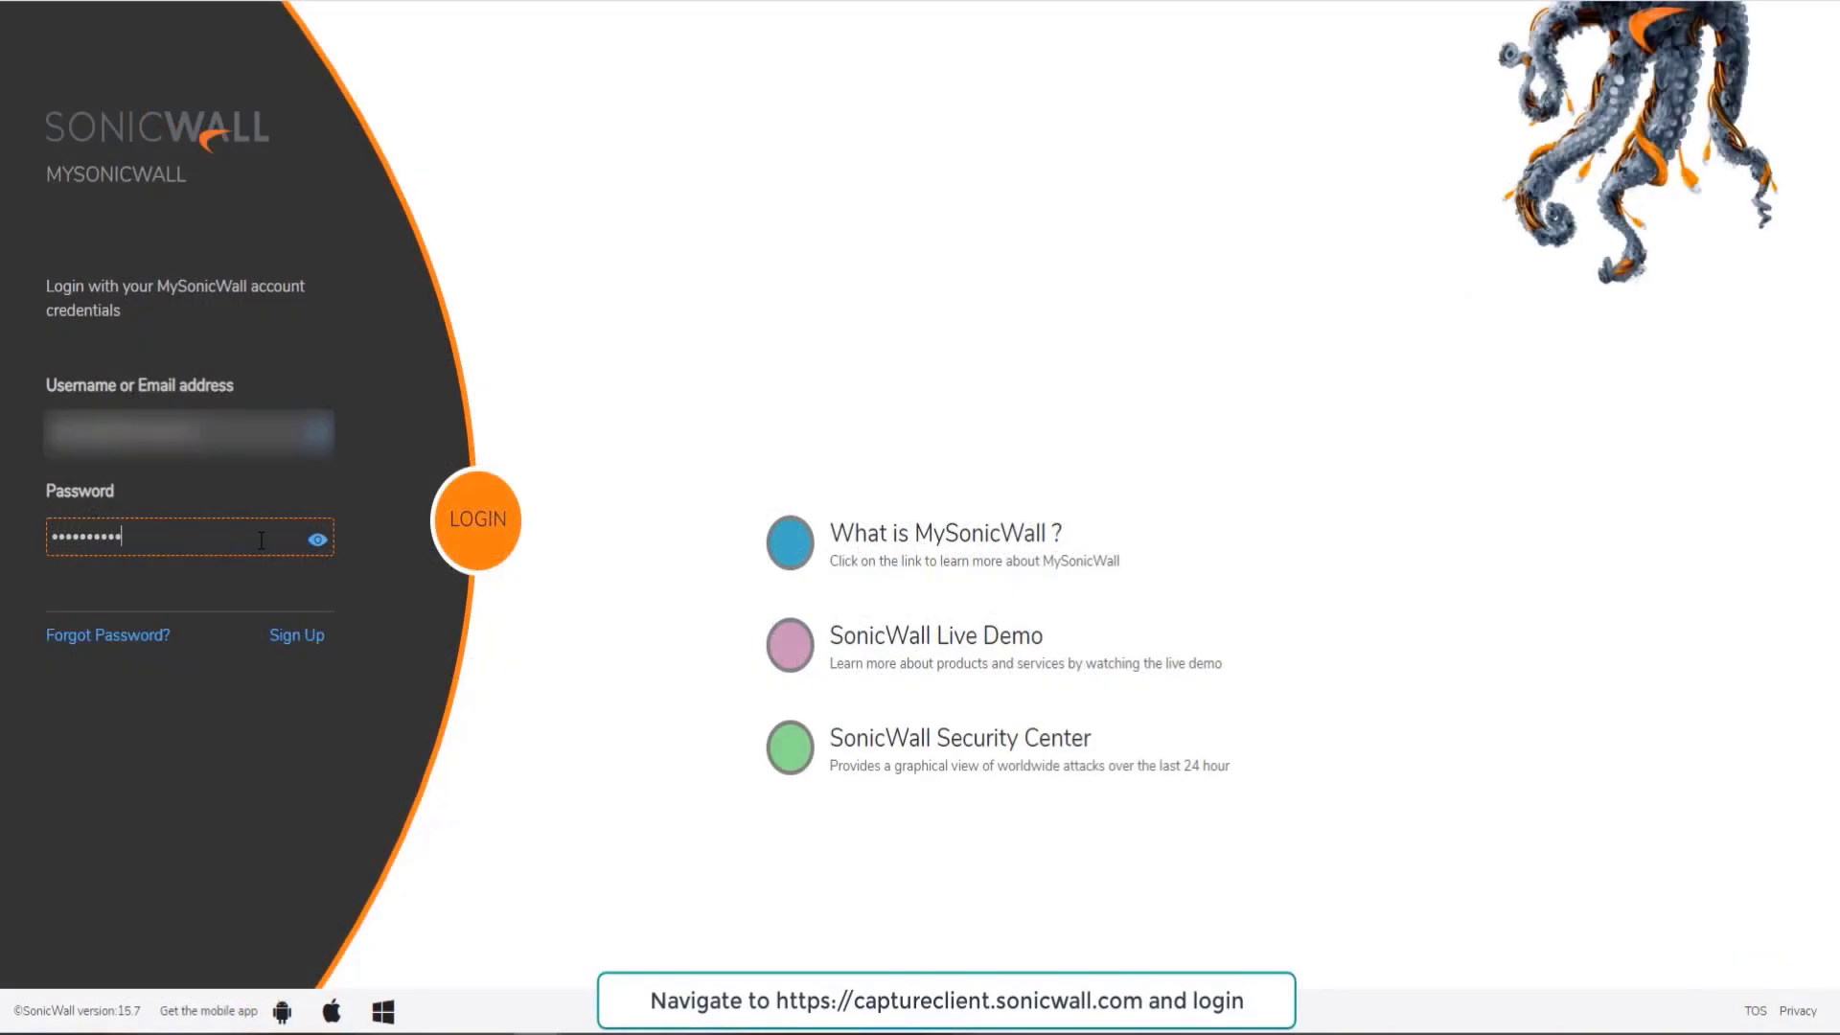
pyautogui.click(476, 520)
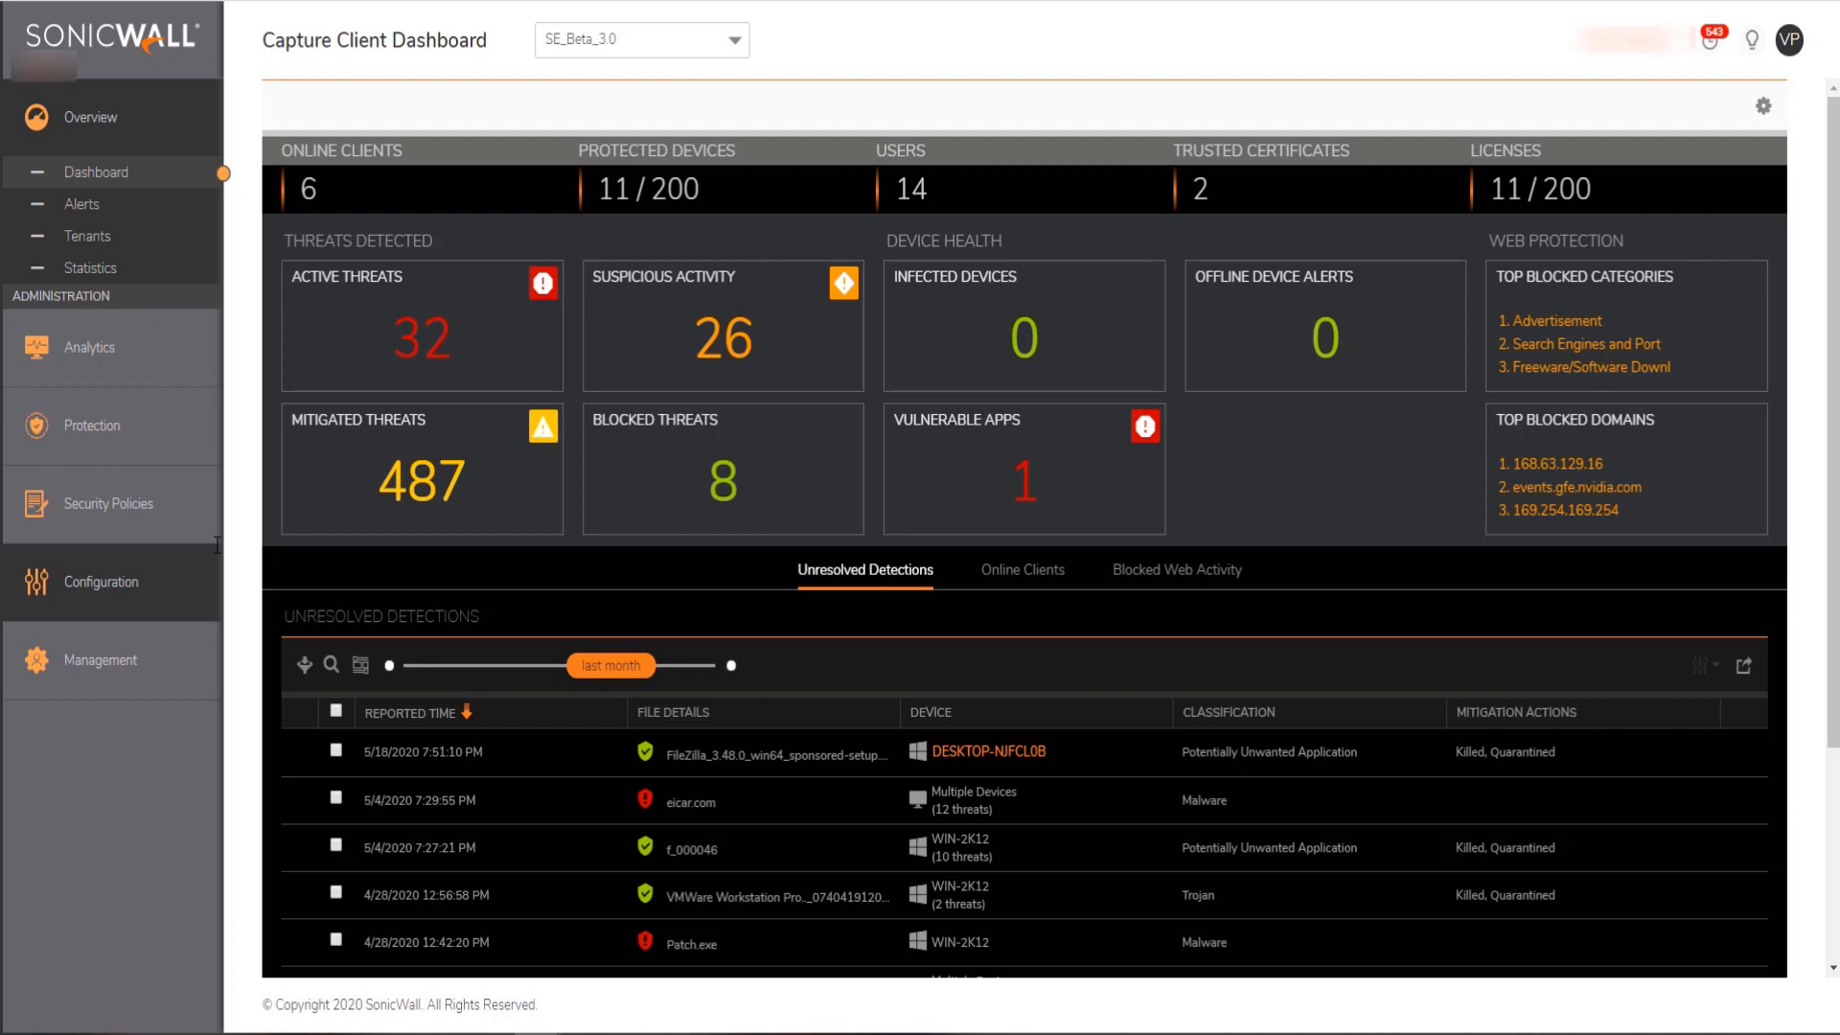
pyautogui.moveTo(109, 346)
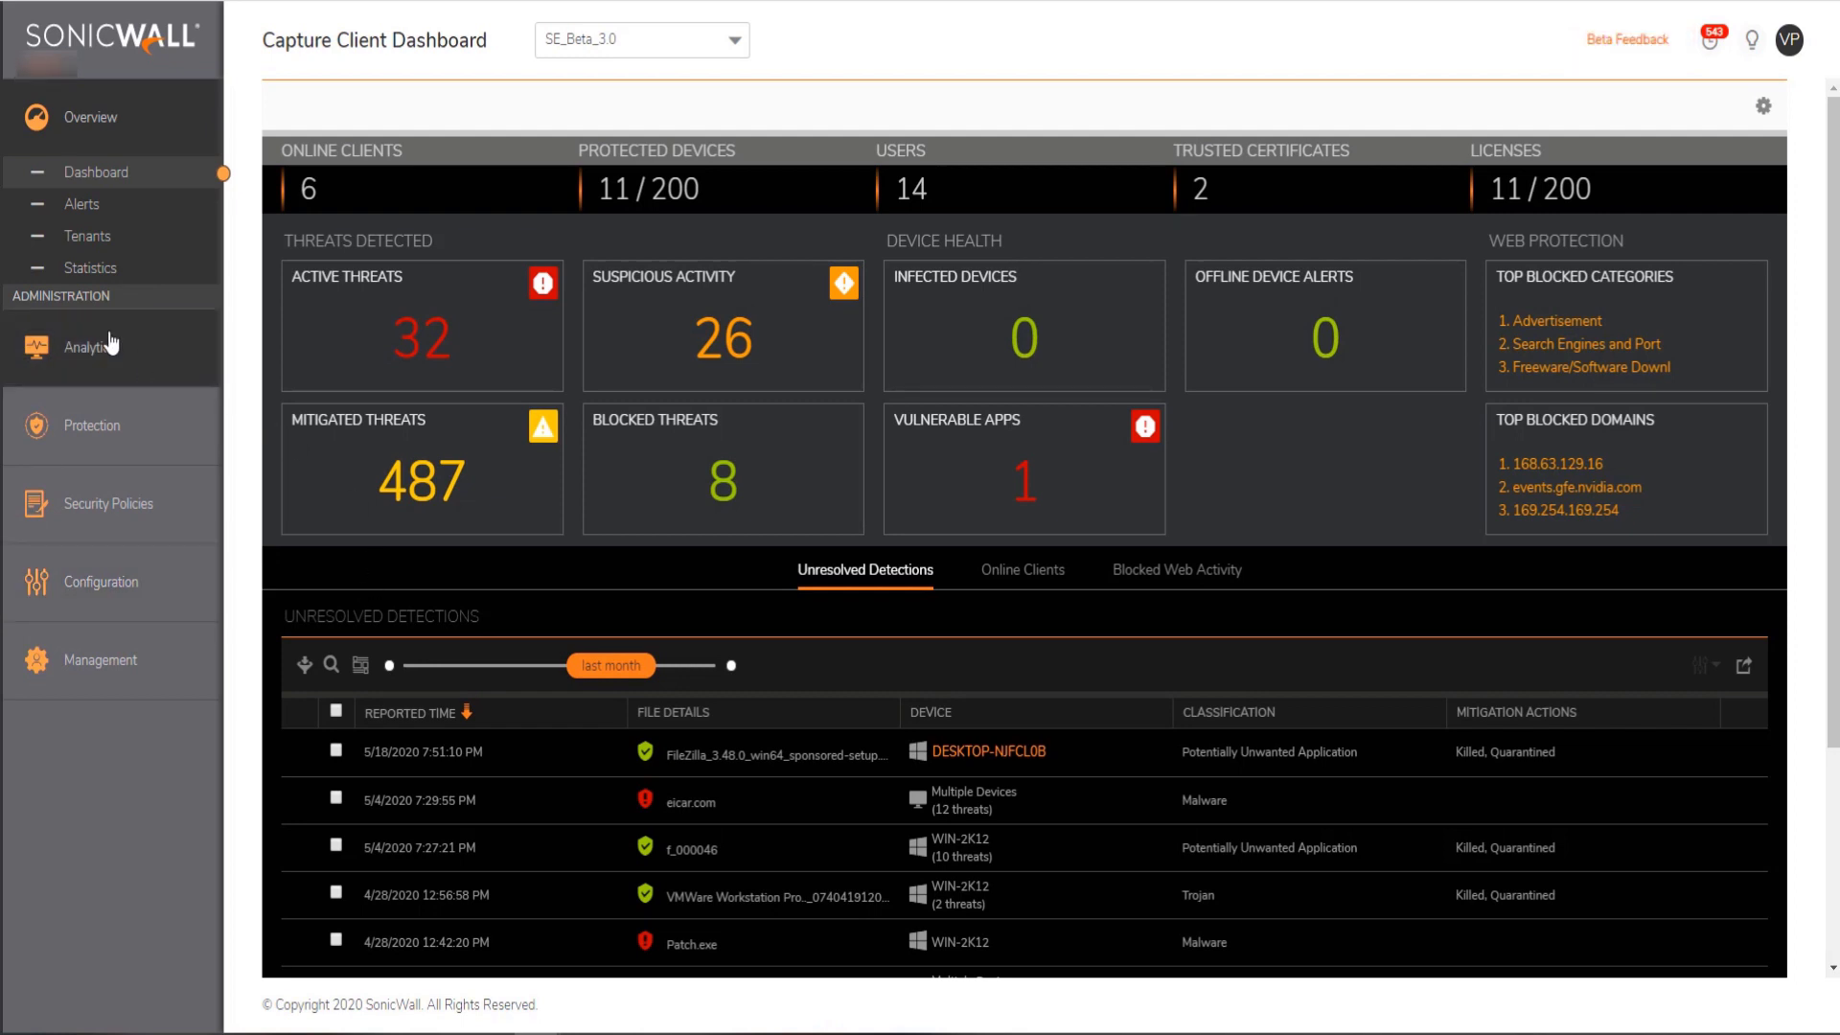
pyautogui.click(88, 346)
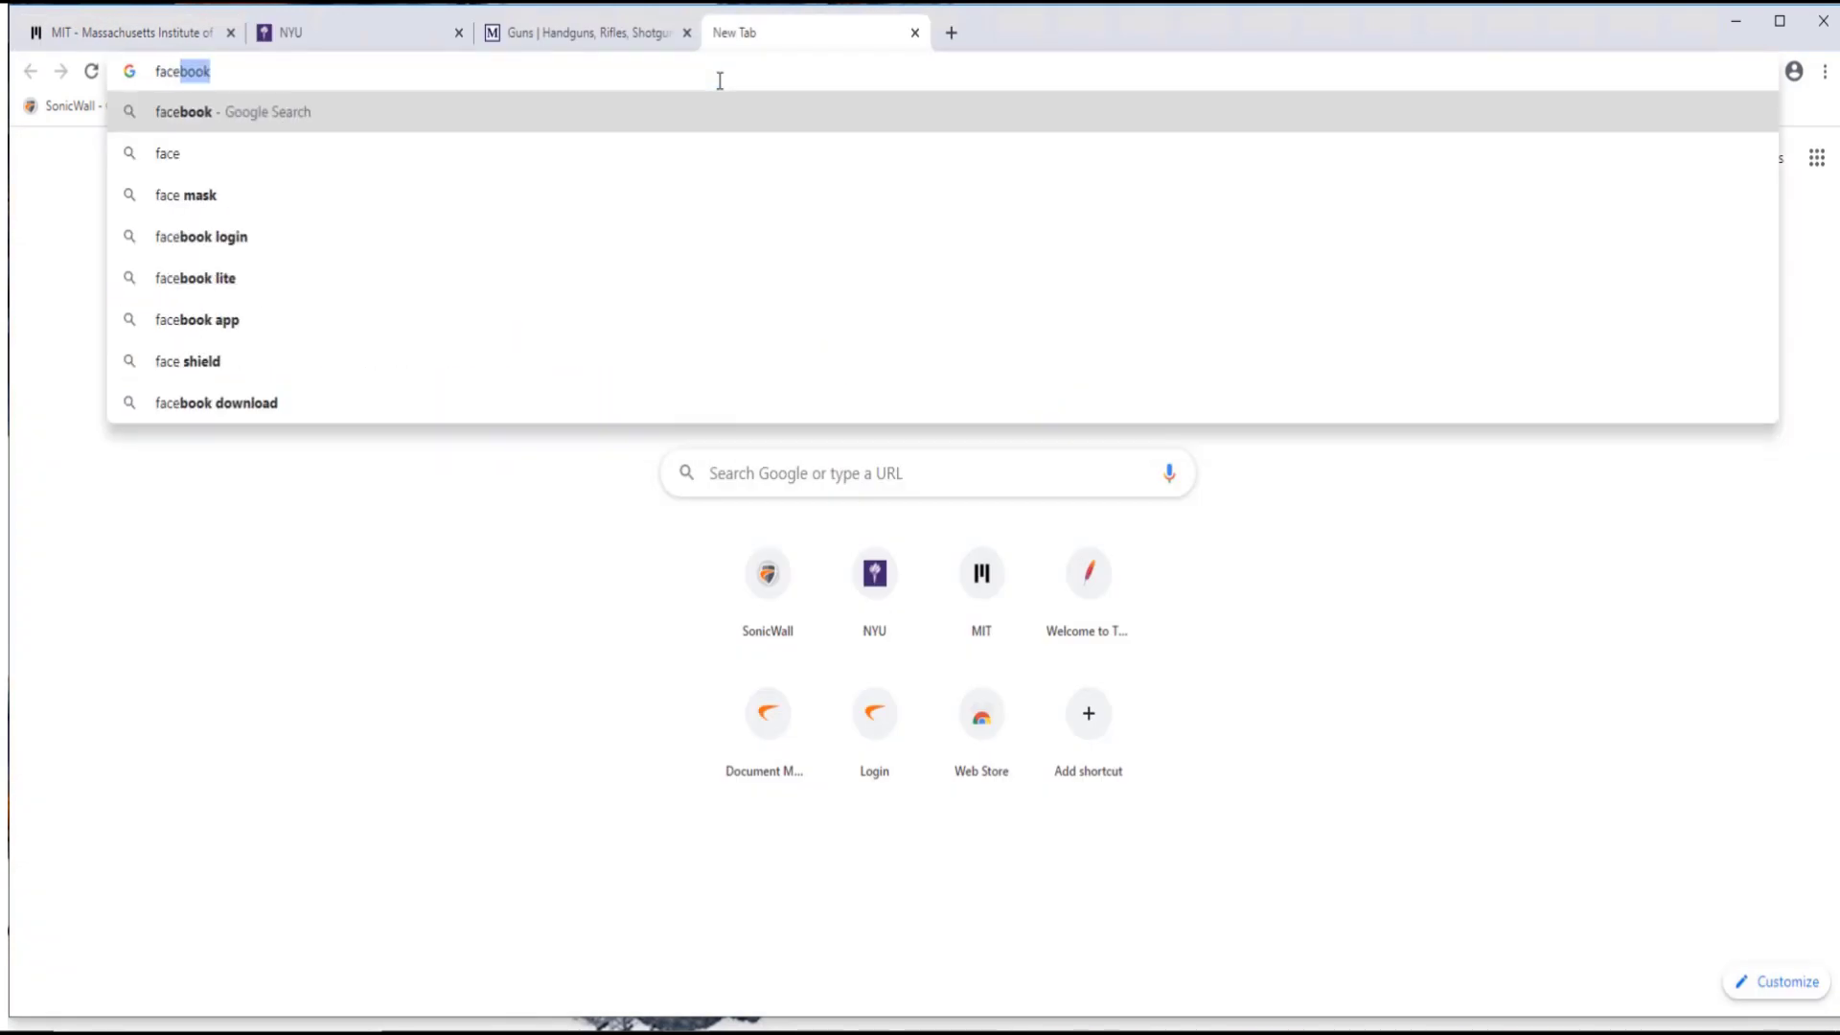
# - Search facebook and open facebook.com, then open a 123movies result in a new tab
pyautogui.press('Return')
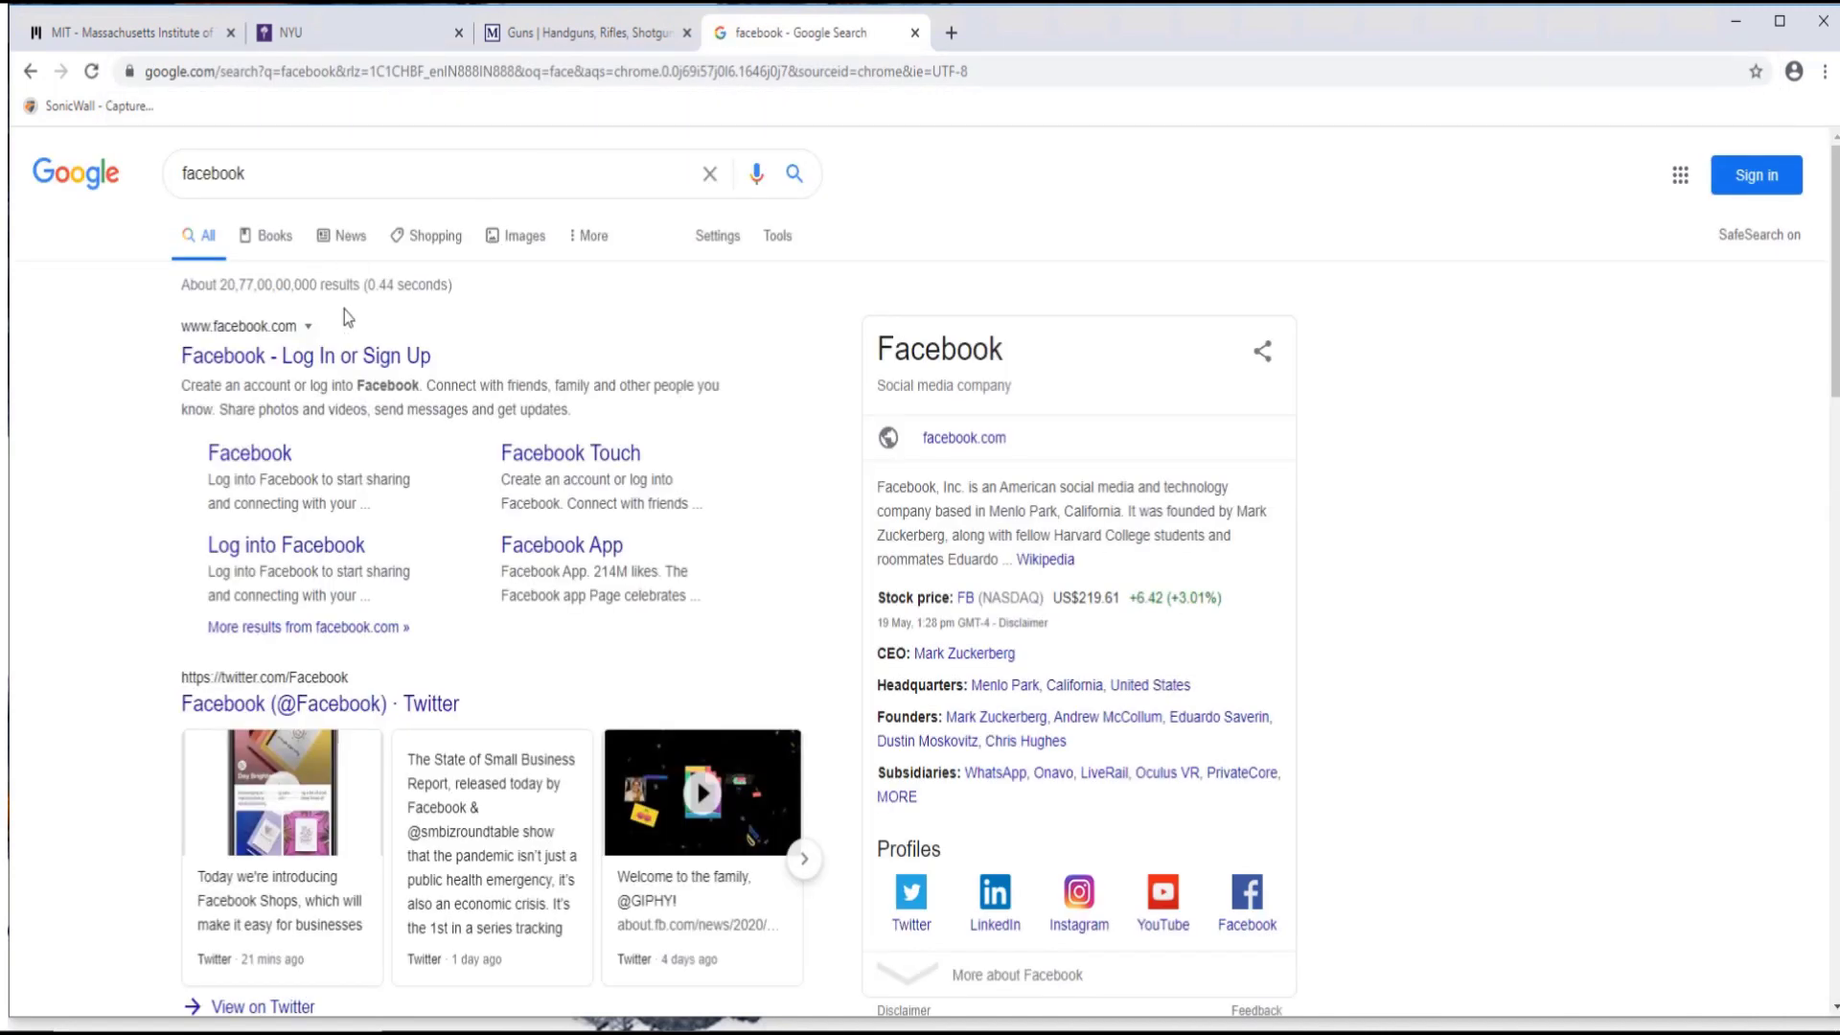
pyautogui.click(305, 356)
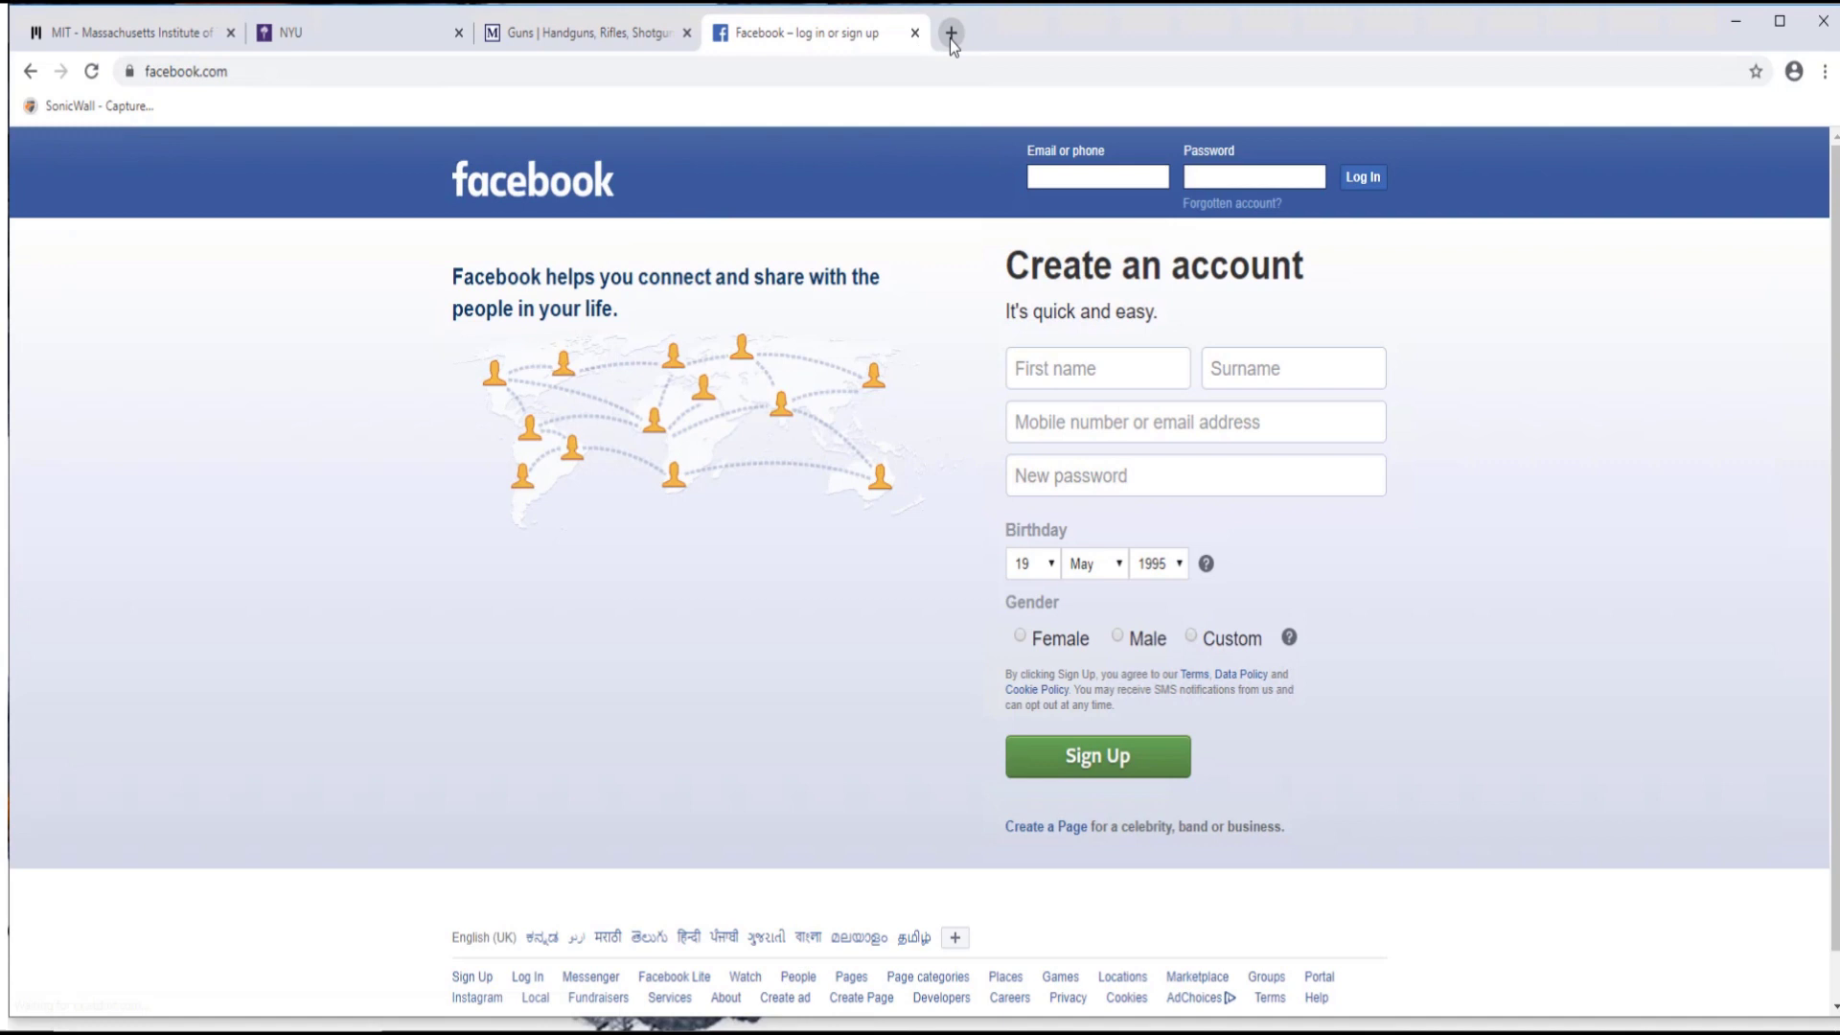
pyautogui.click(951, 32)
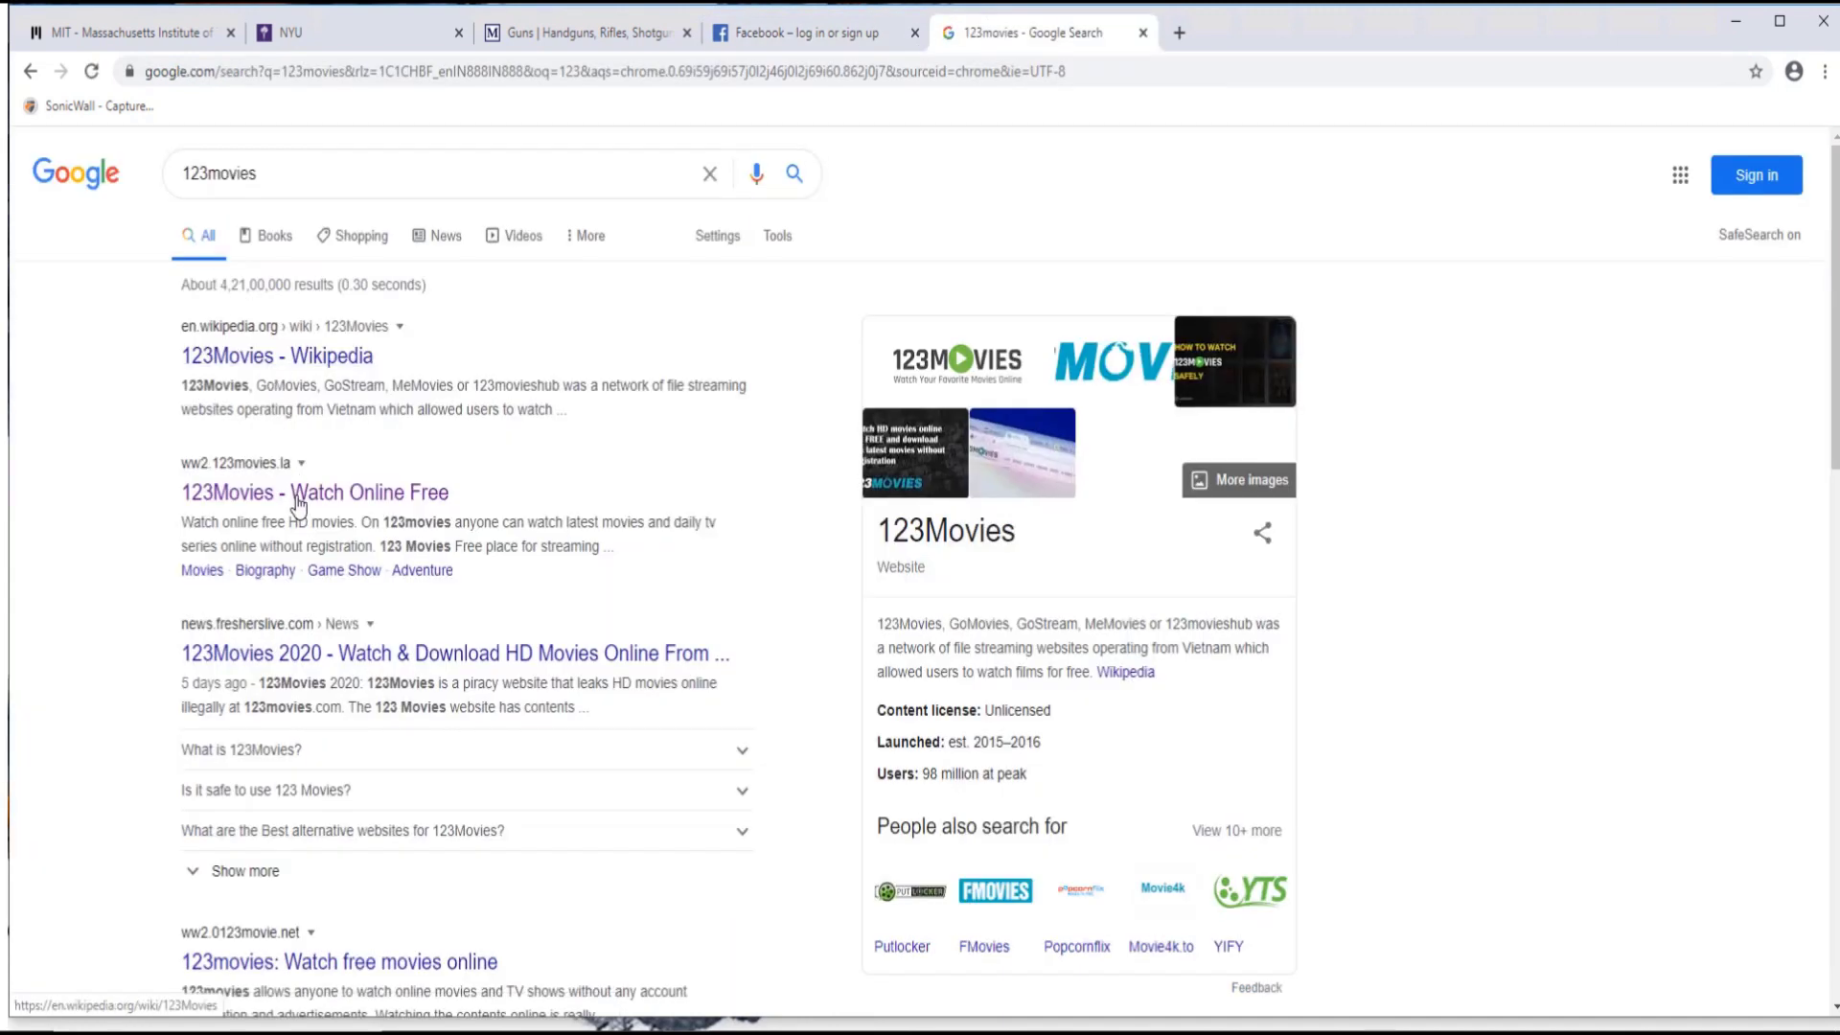
pyautogui.click(313, 492)
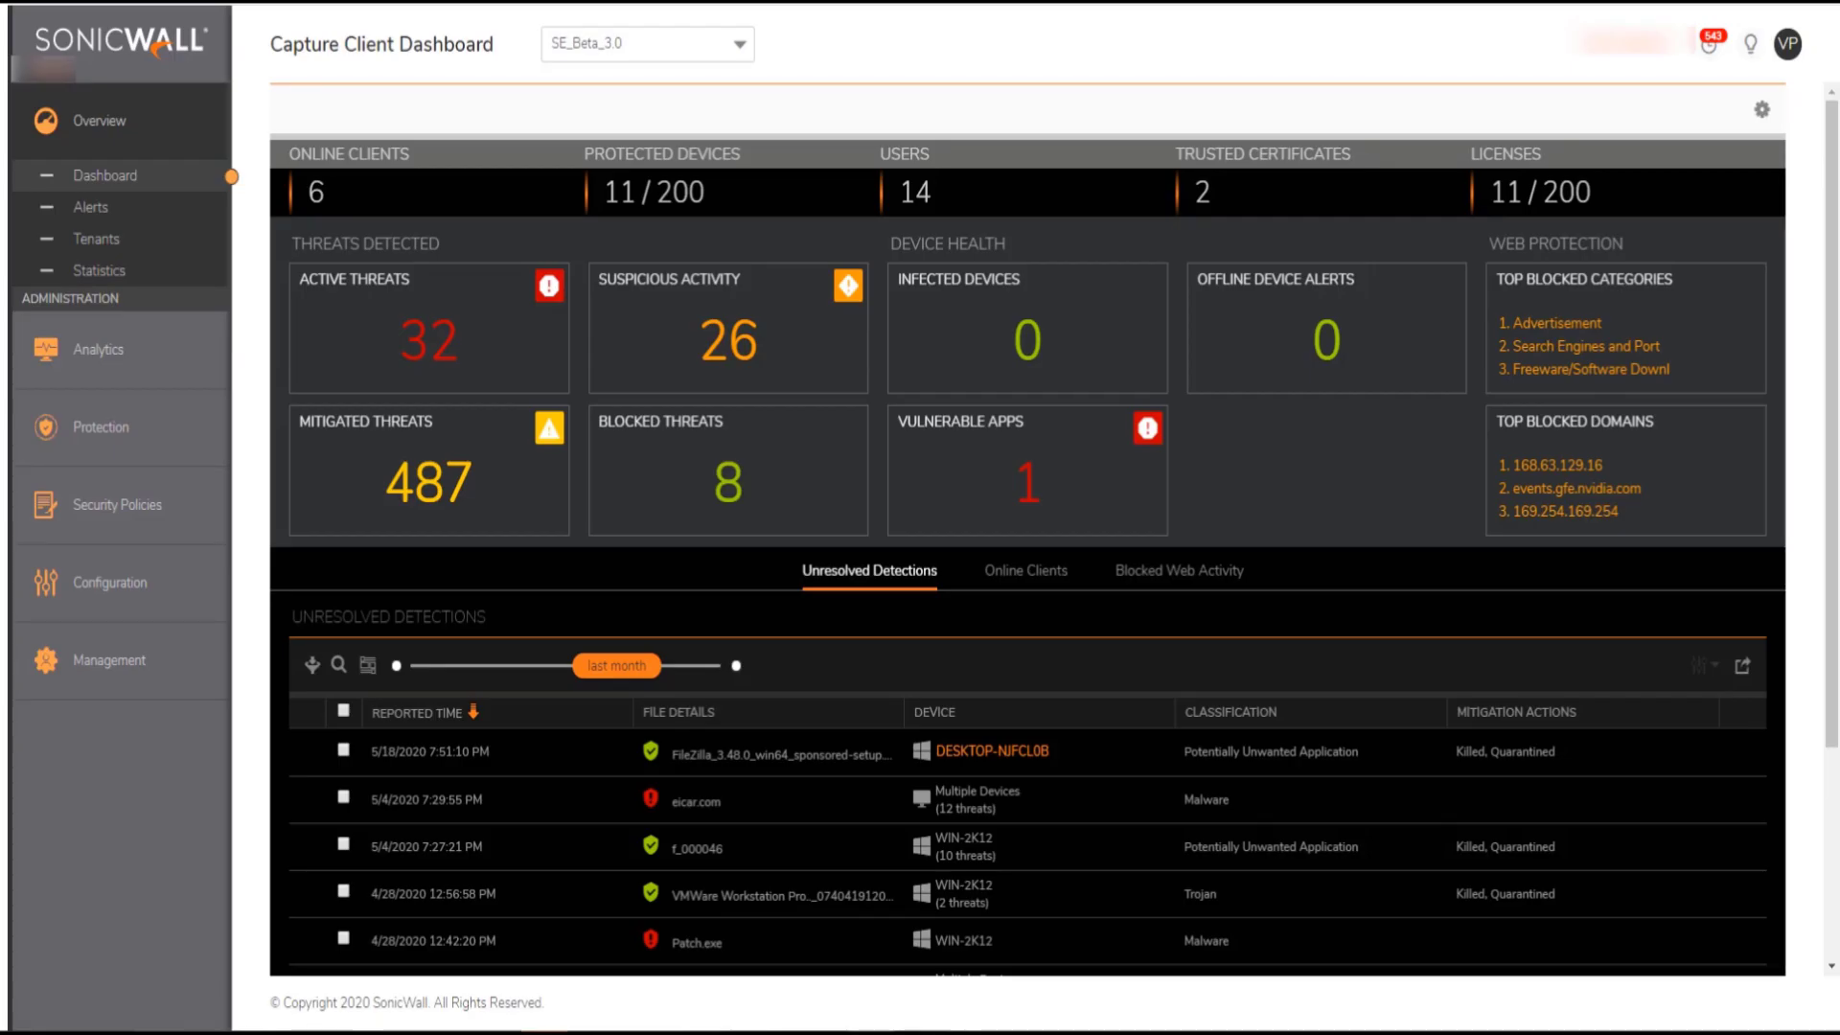
# - Open WebCF_Demo for editing and review its Social Media categories, nyu.edu/mit.edu domains, and keywords
pyautogui.click(136, 528)
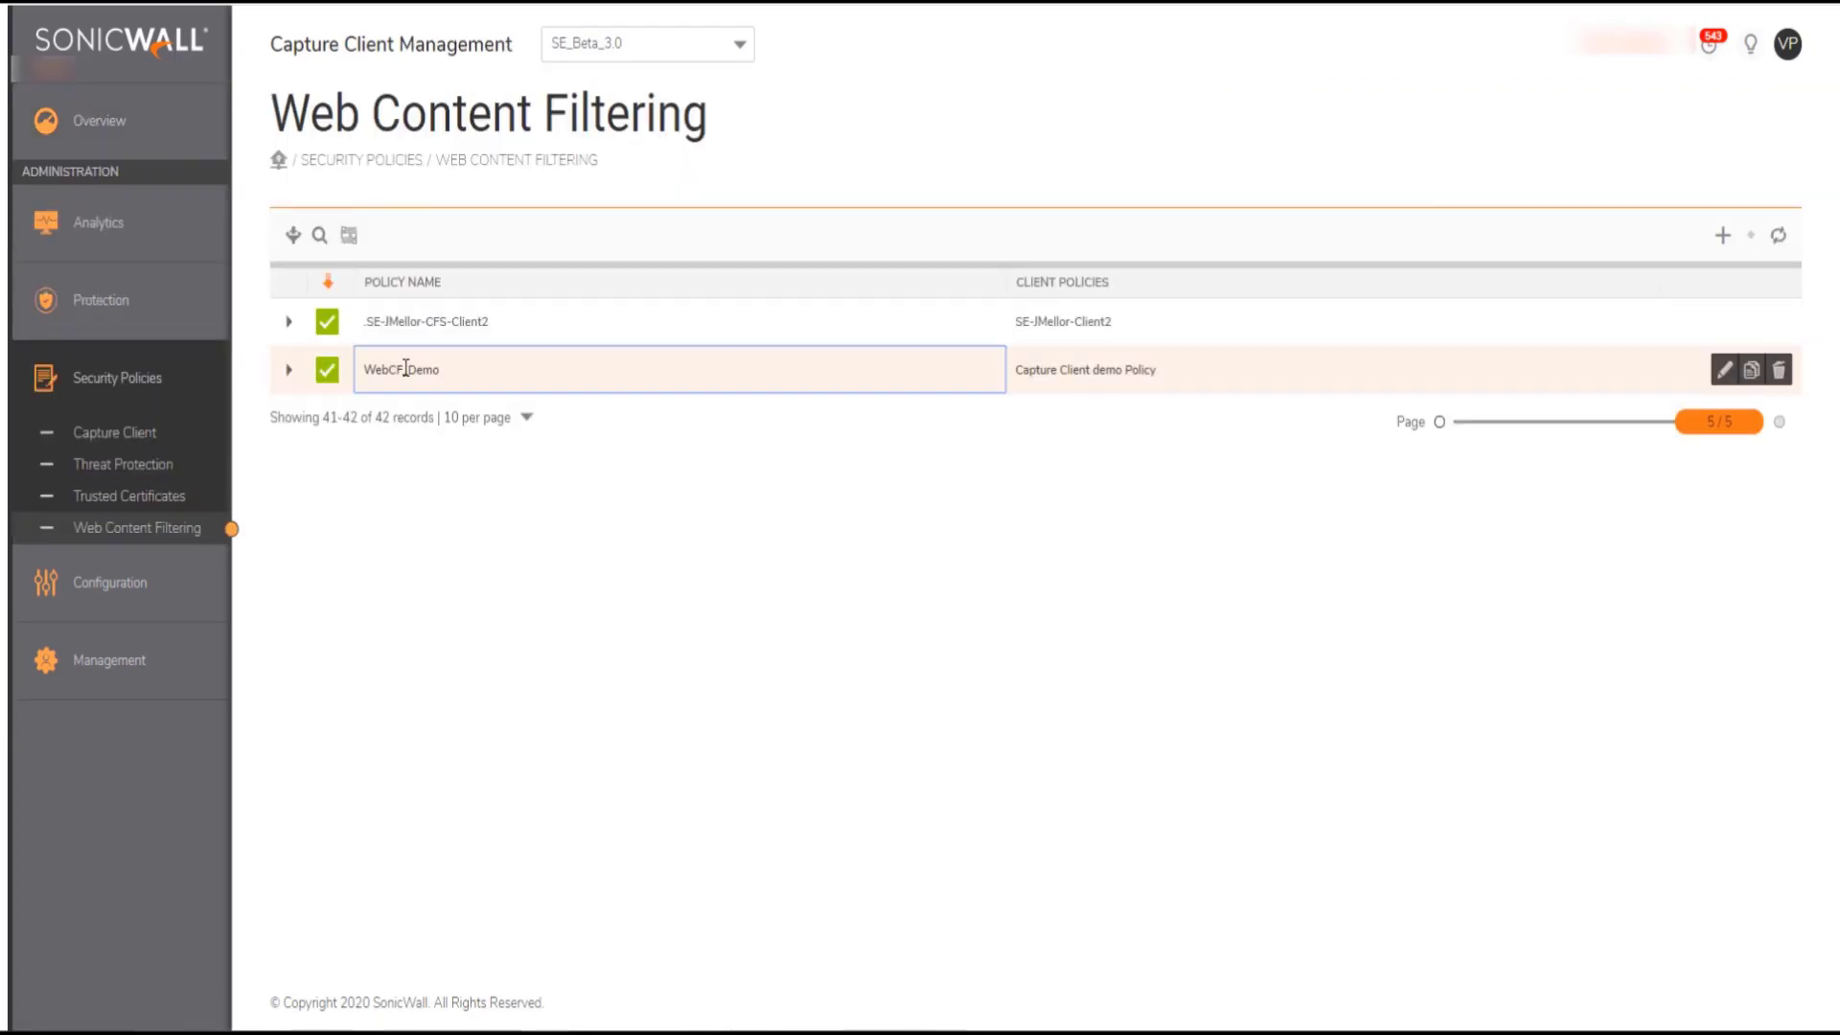
pyautogui.click(287, 370)
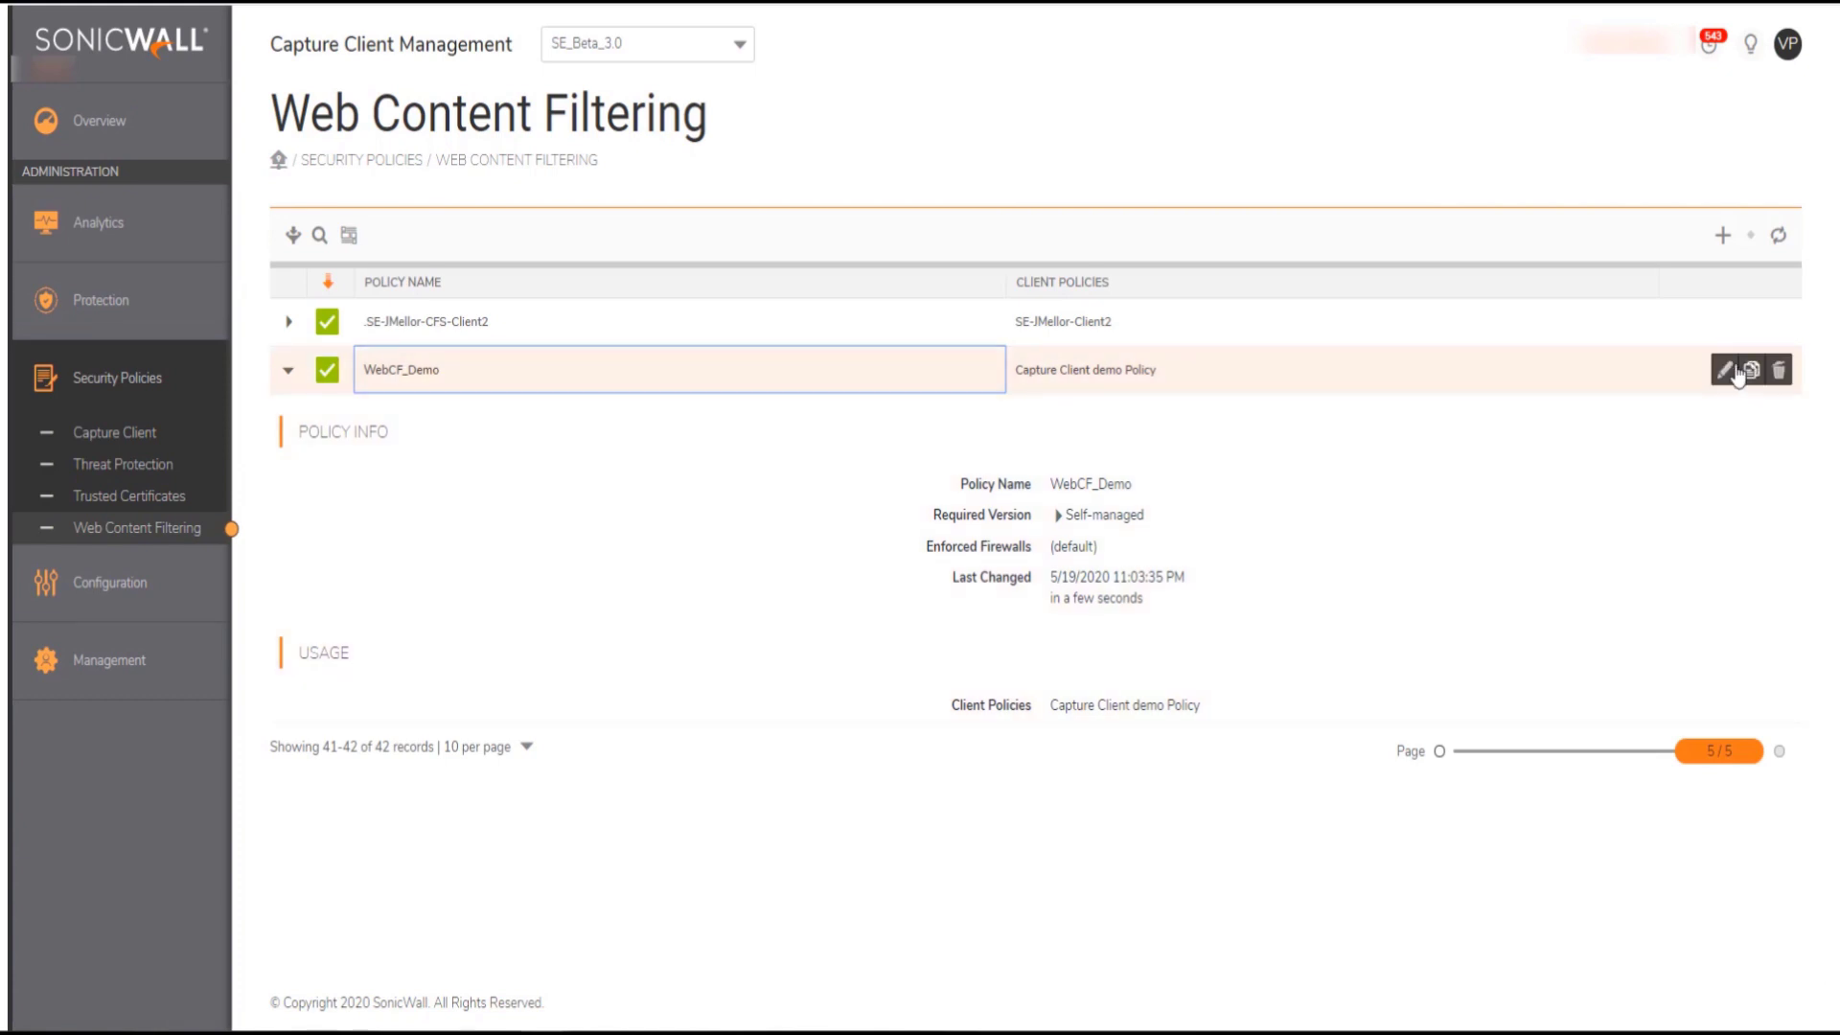
pyautogui.click(1738, 369)
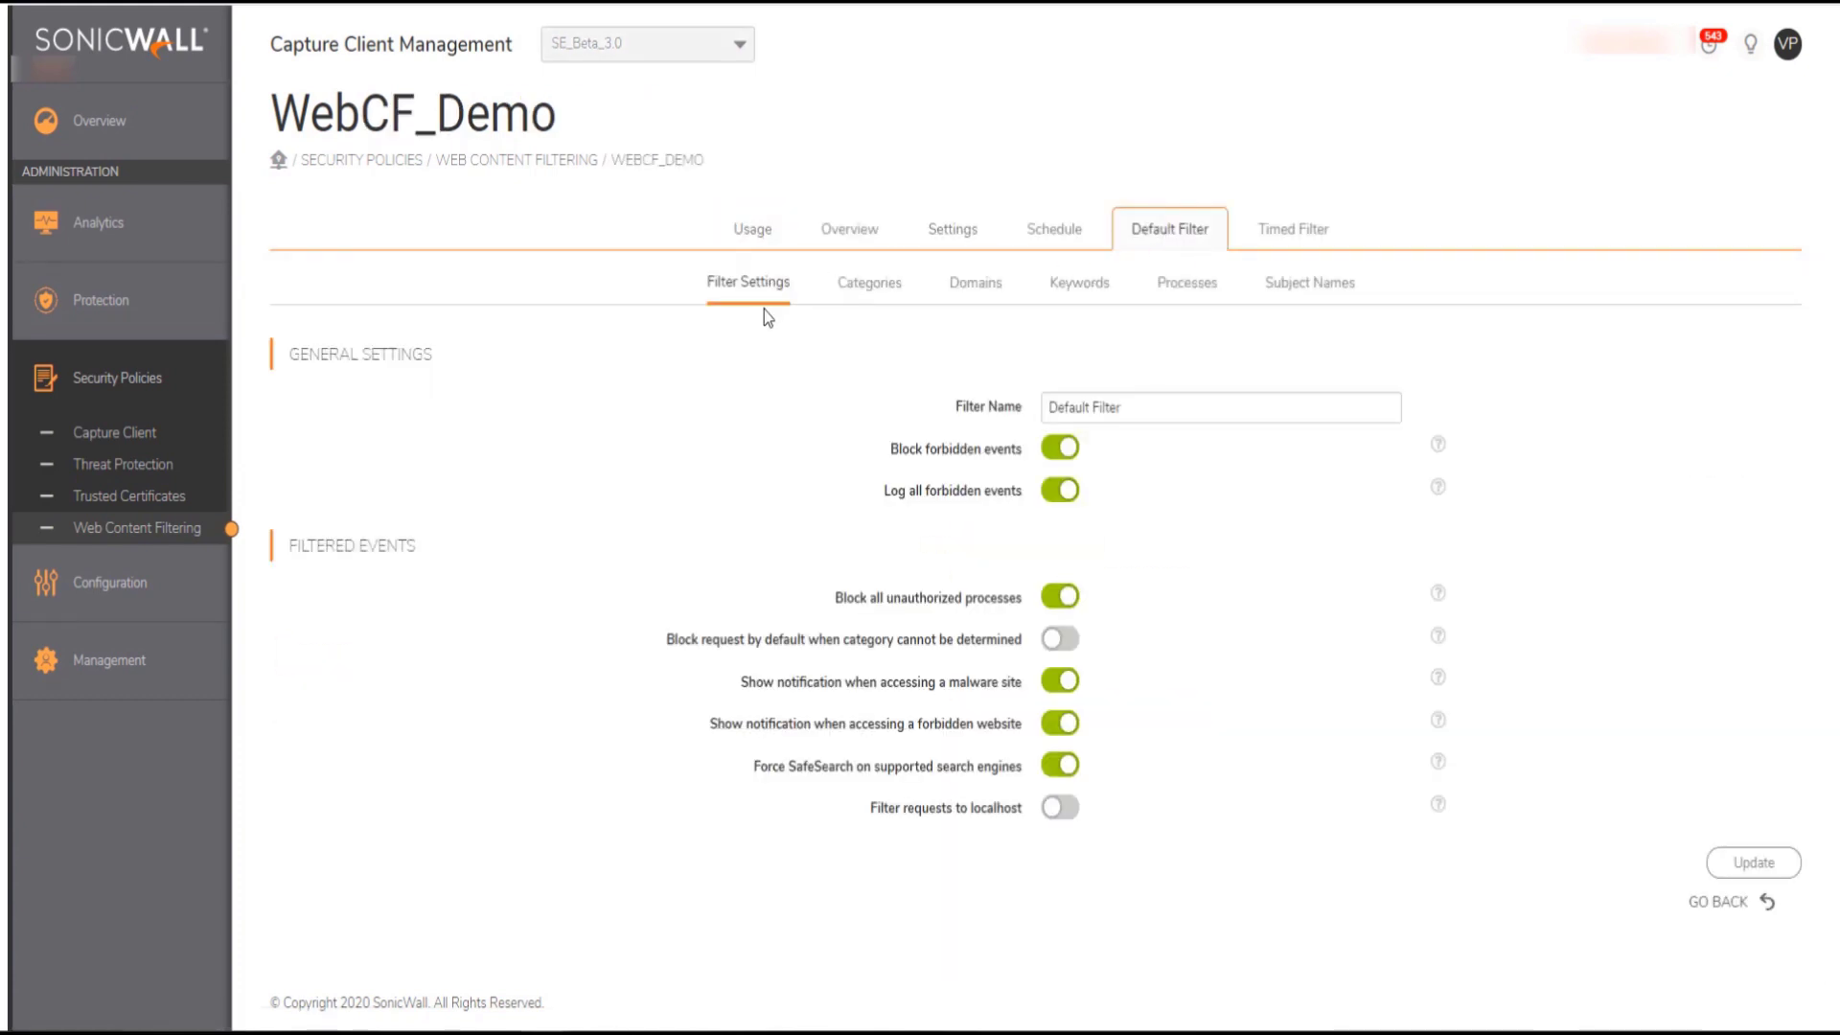
pyautogui.click(868, 281)
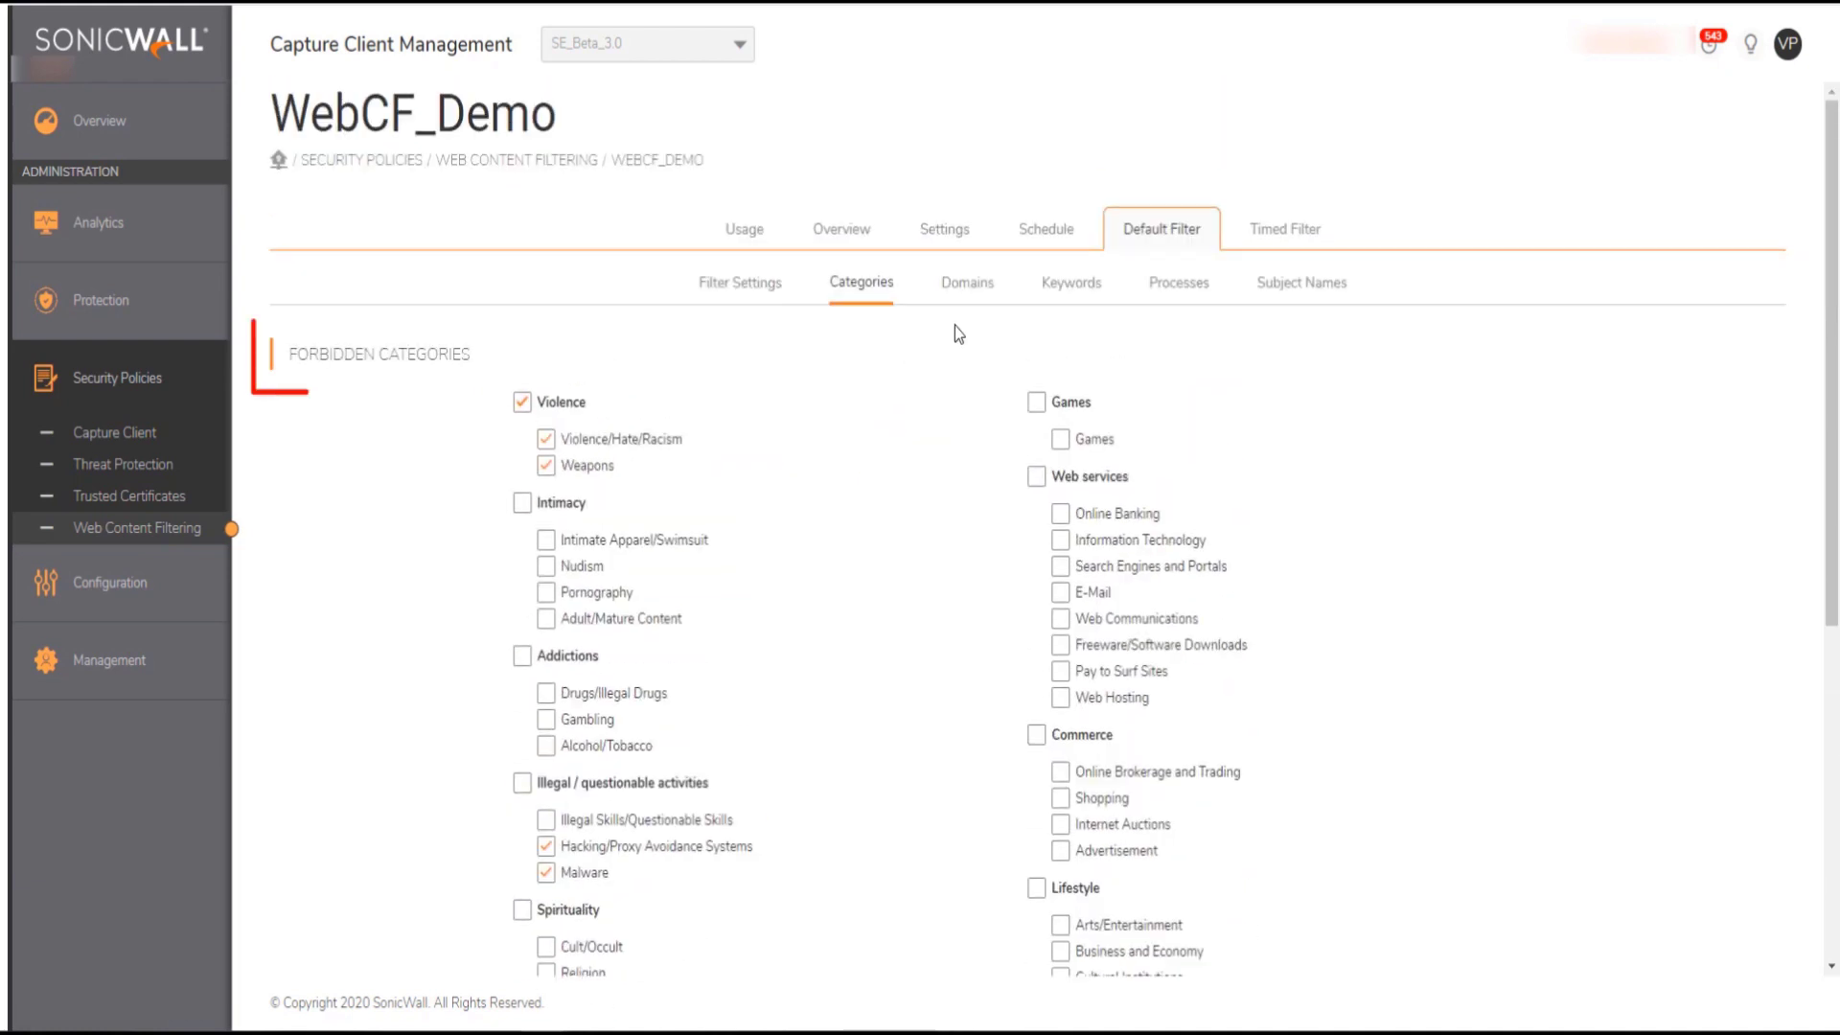
pyautogui.scroll(-3)
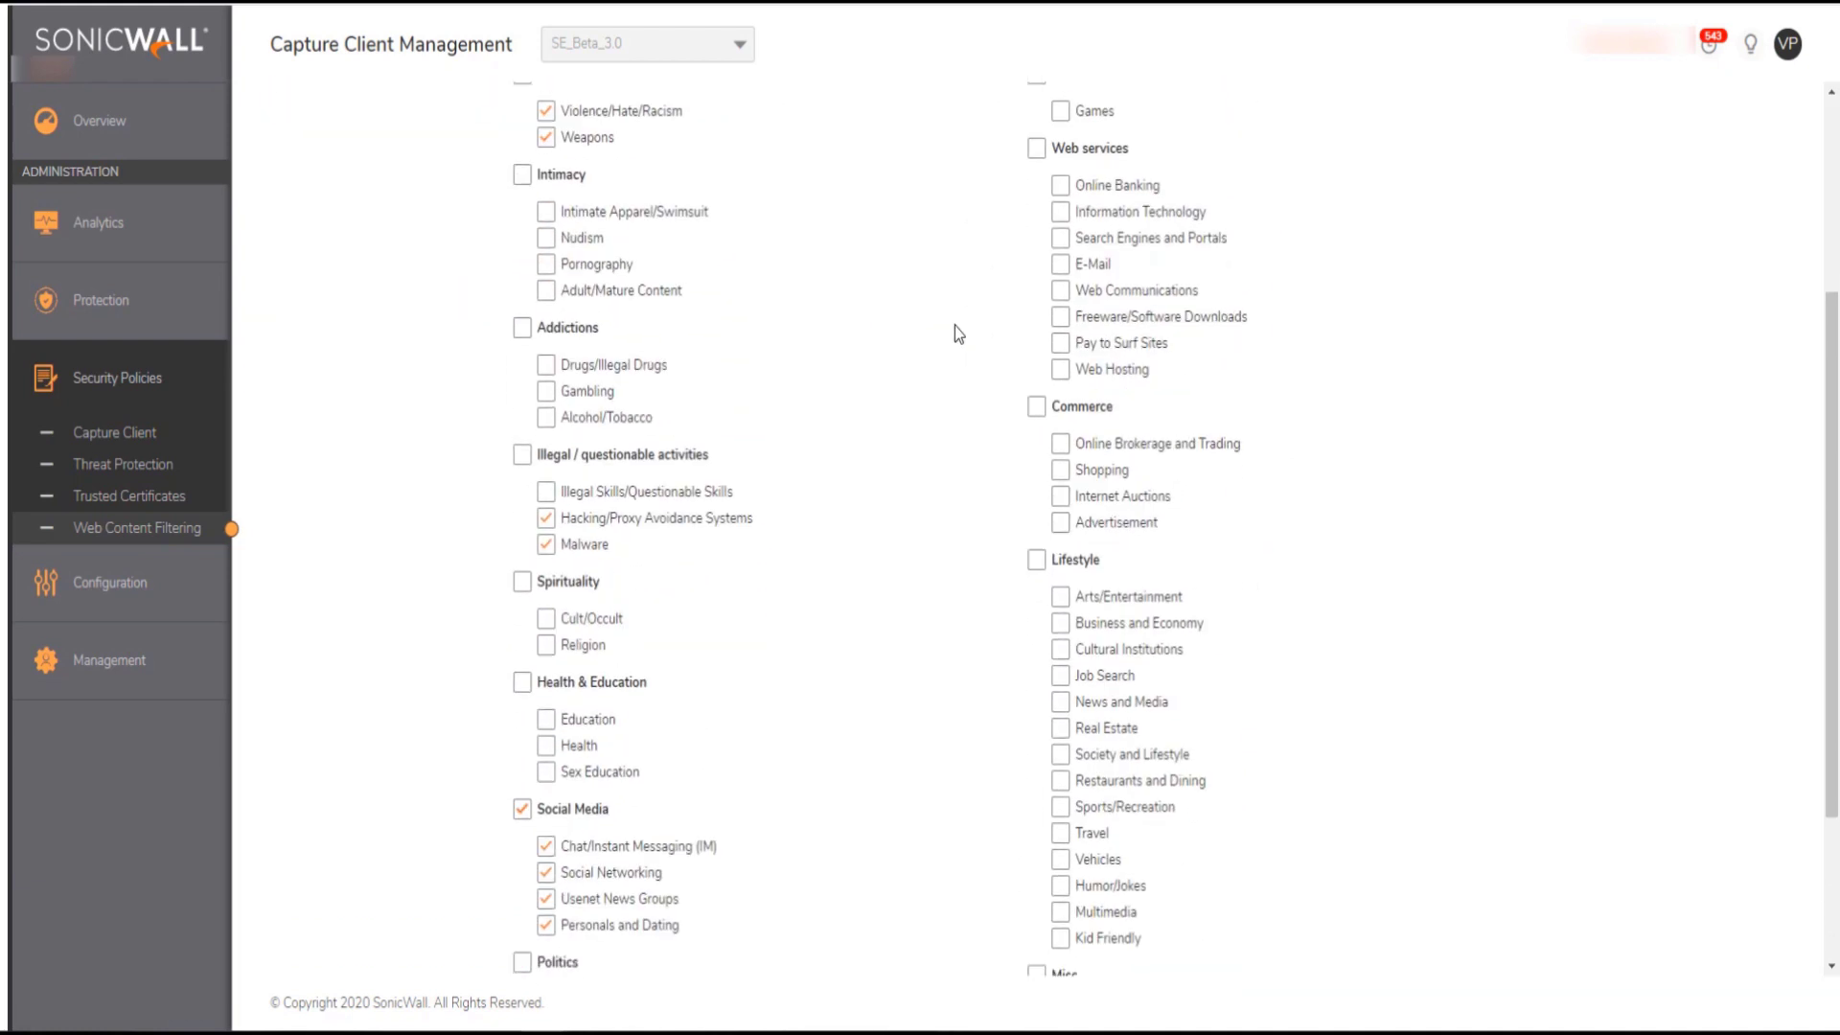
pyautogui.scroll(3)
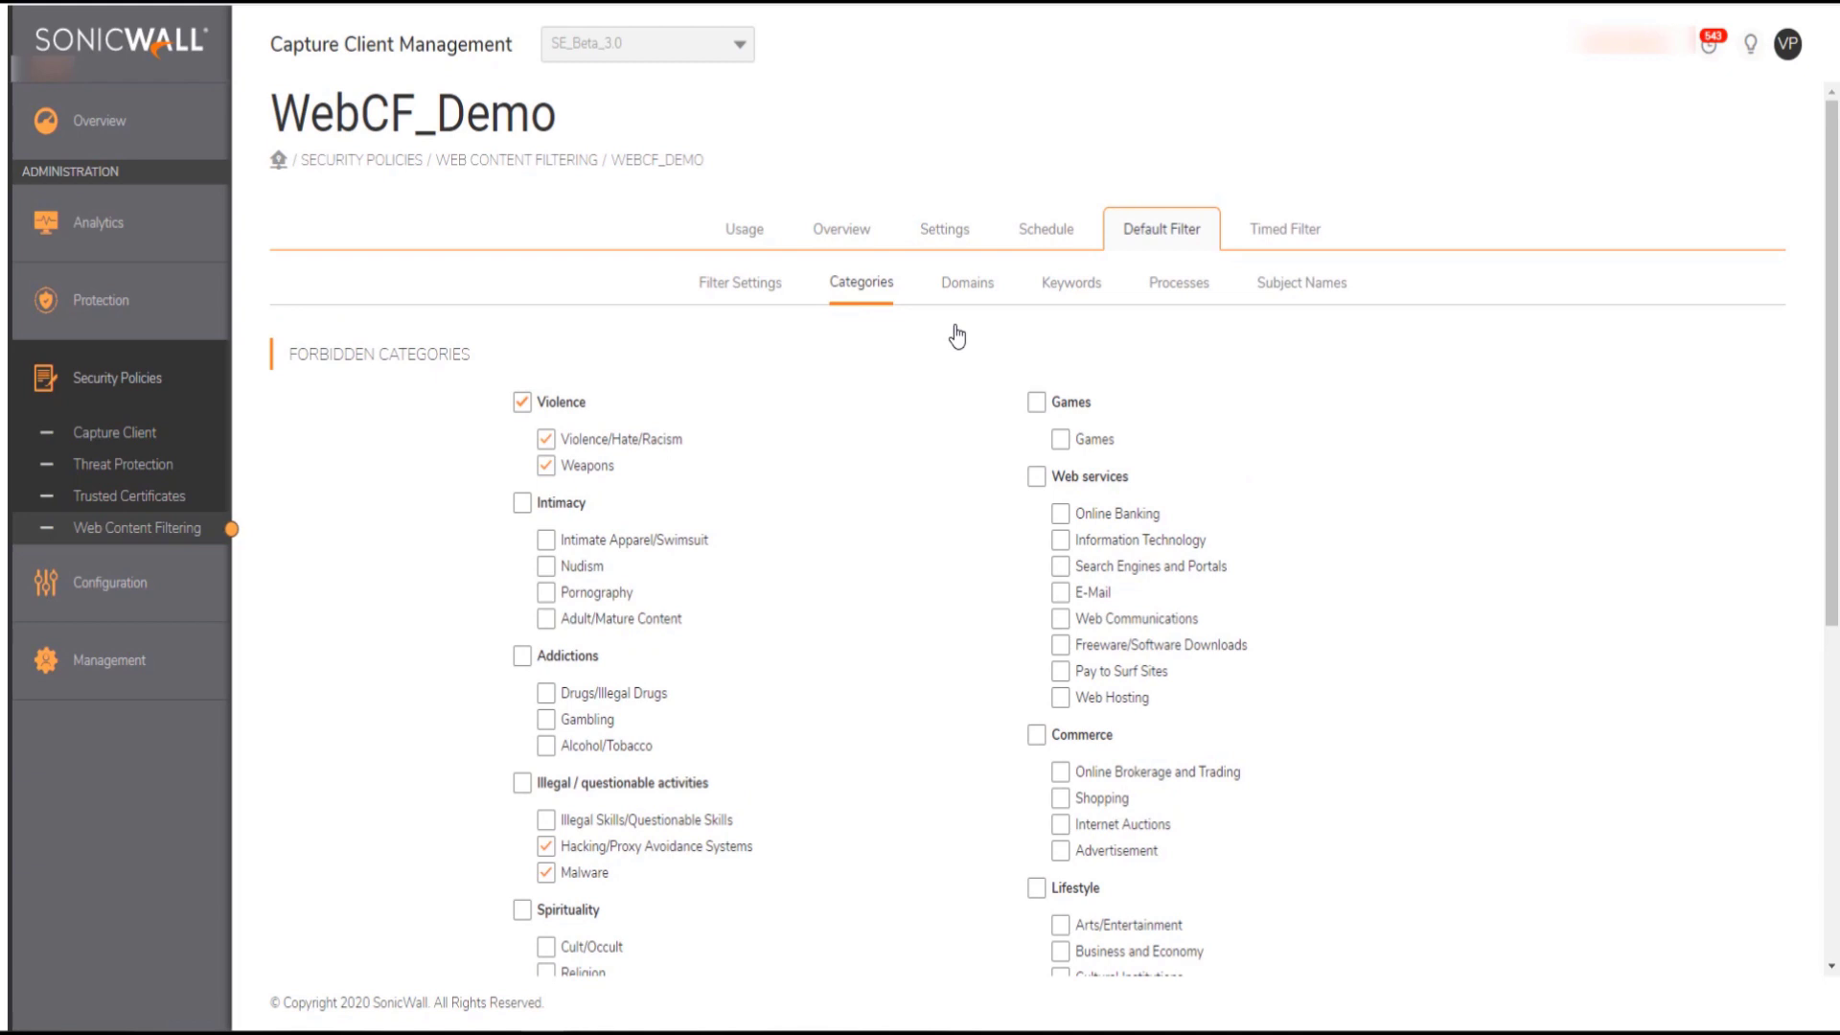
pyautogui.moveTo(965, 288)
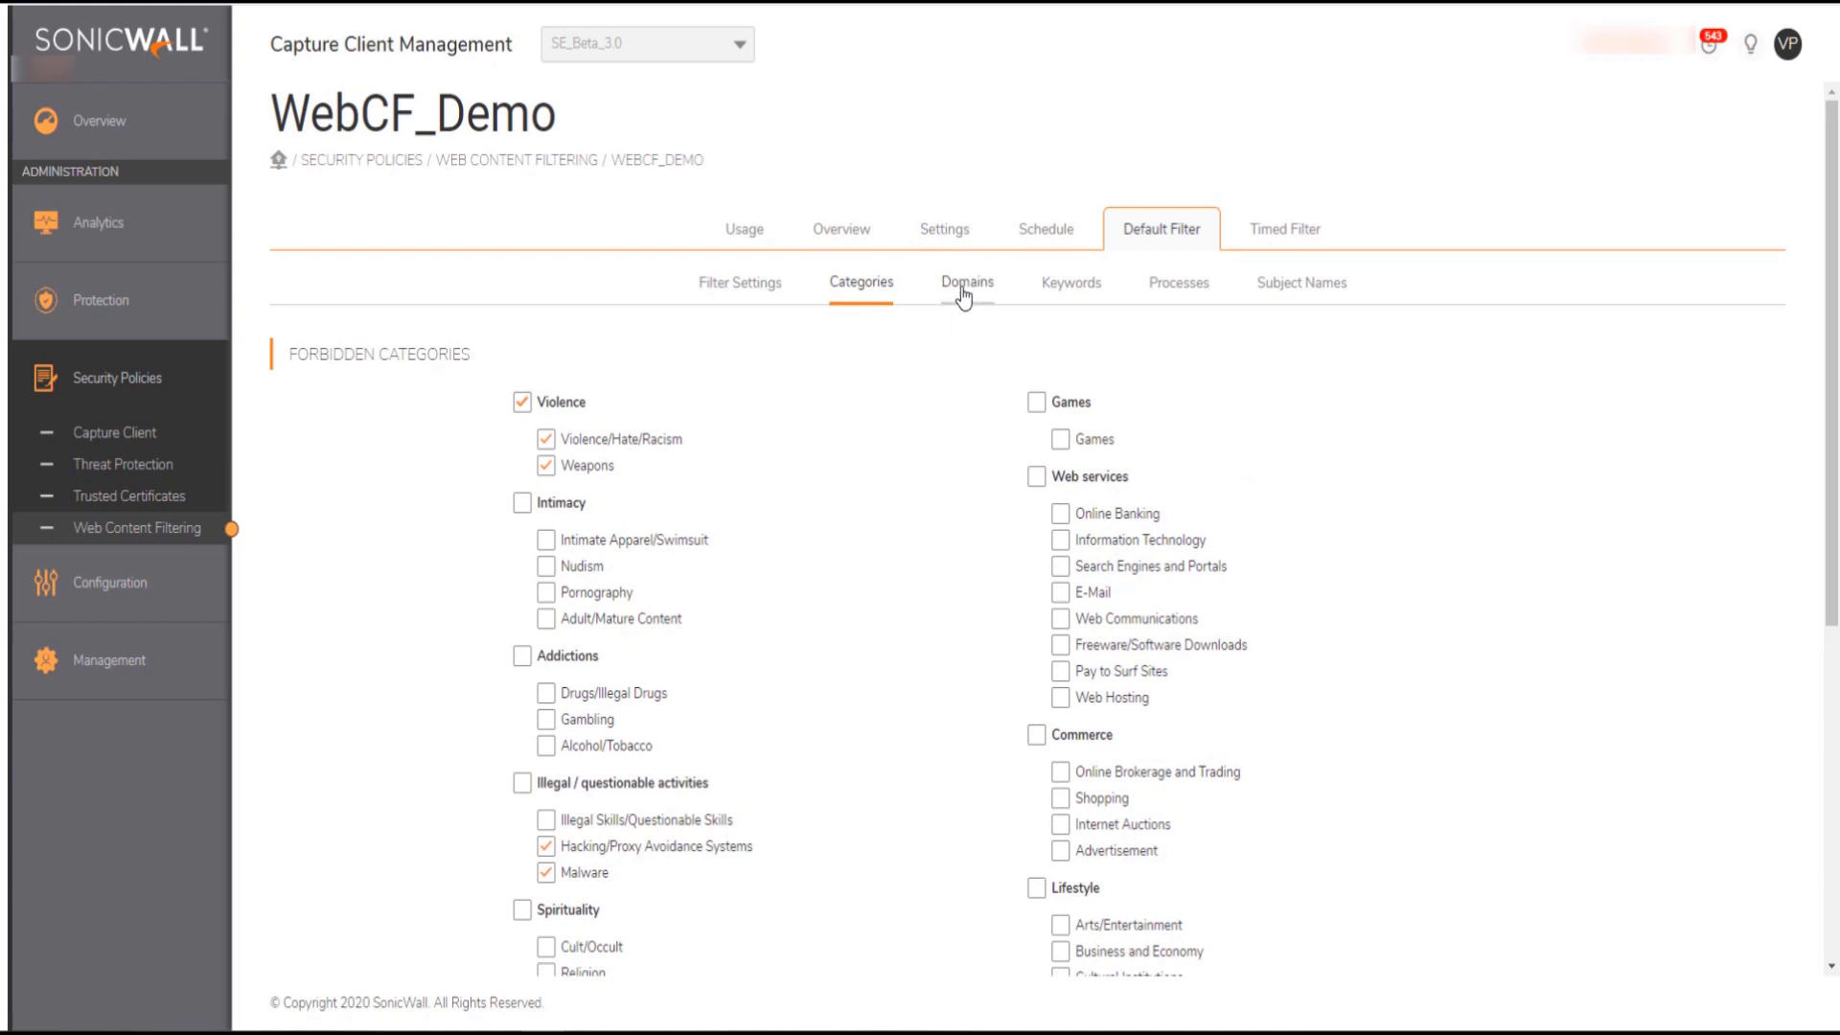
pyautogui.click(966, 282)
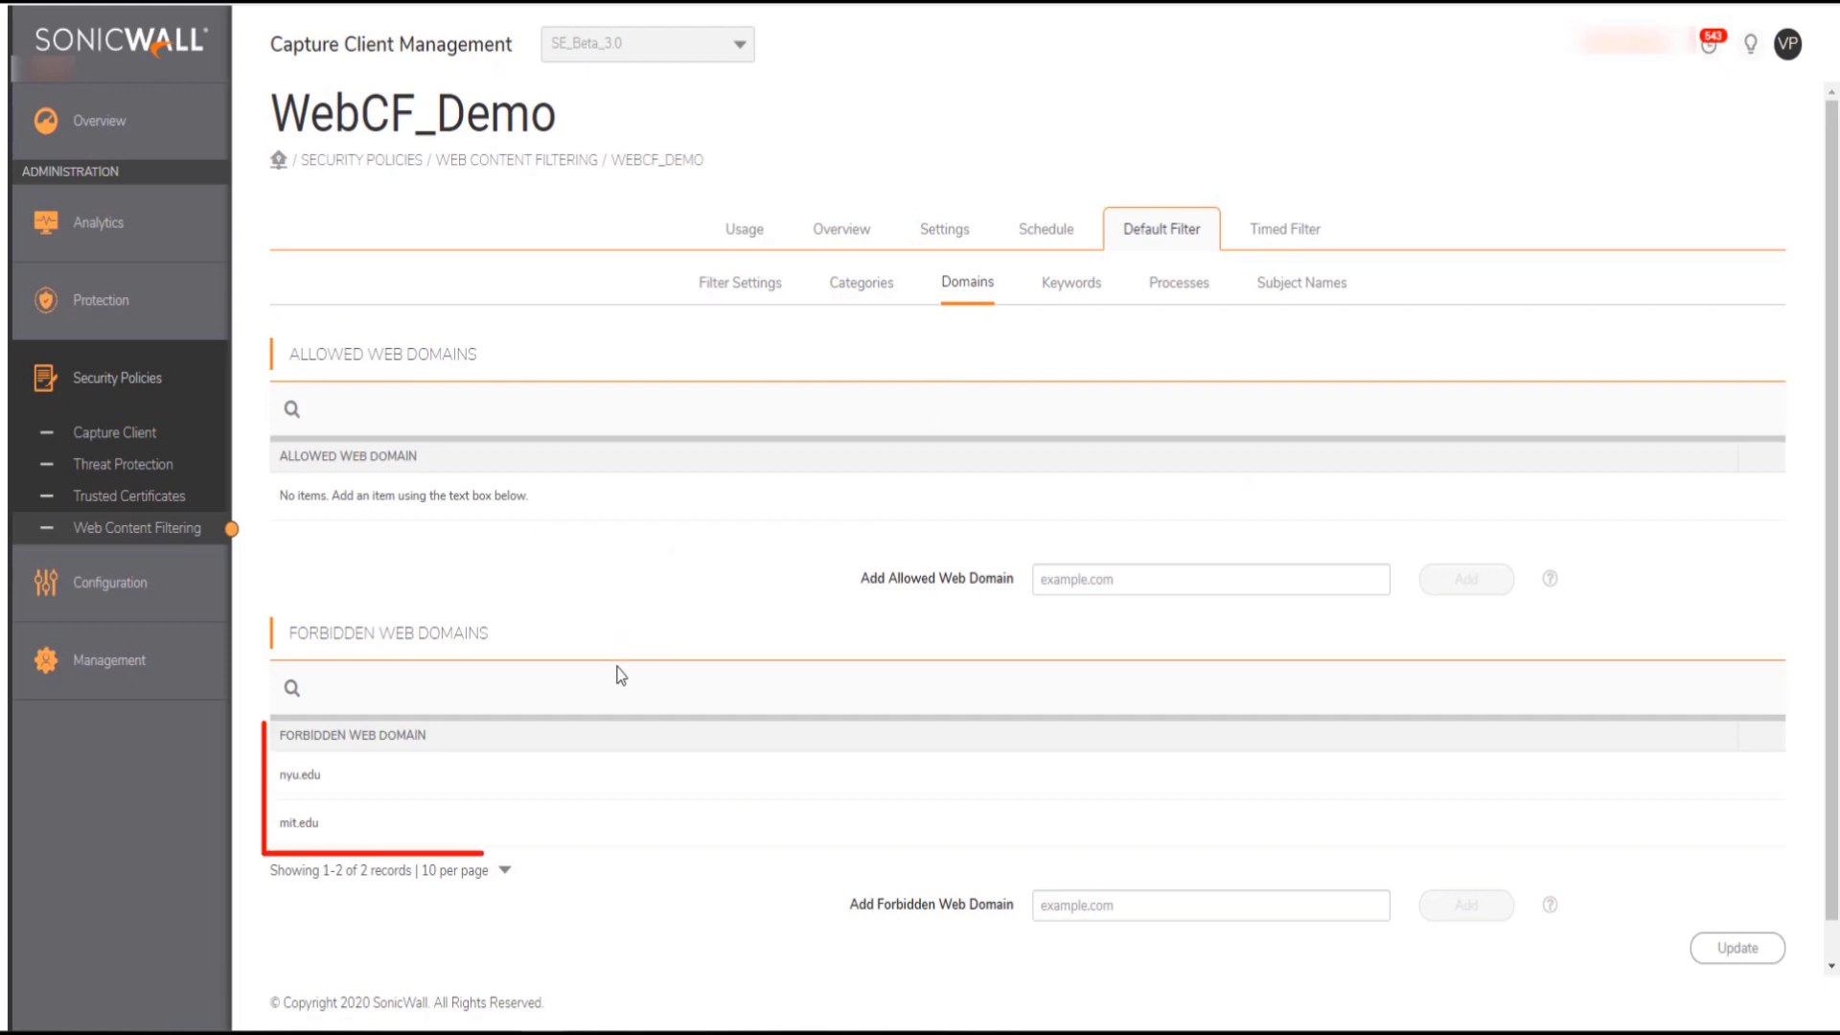
pyautogui.moveTo(1069, 282)
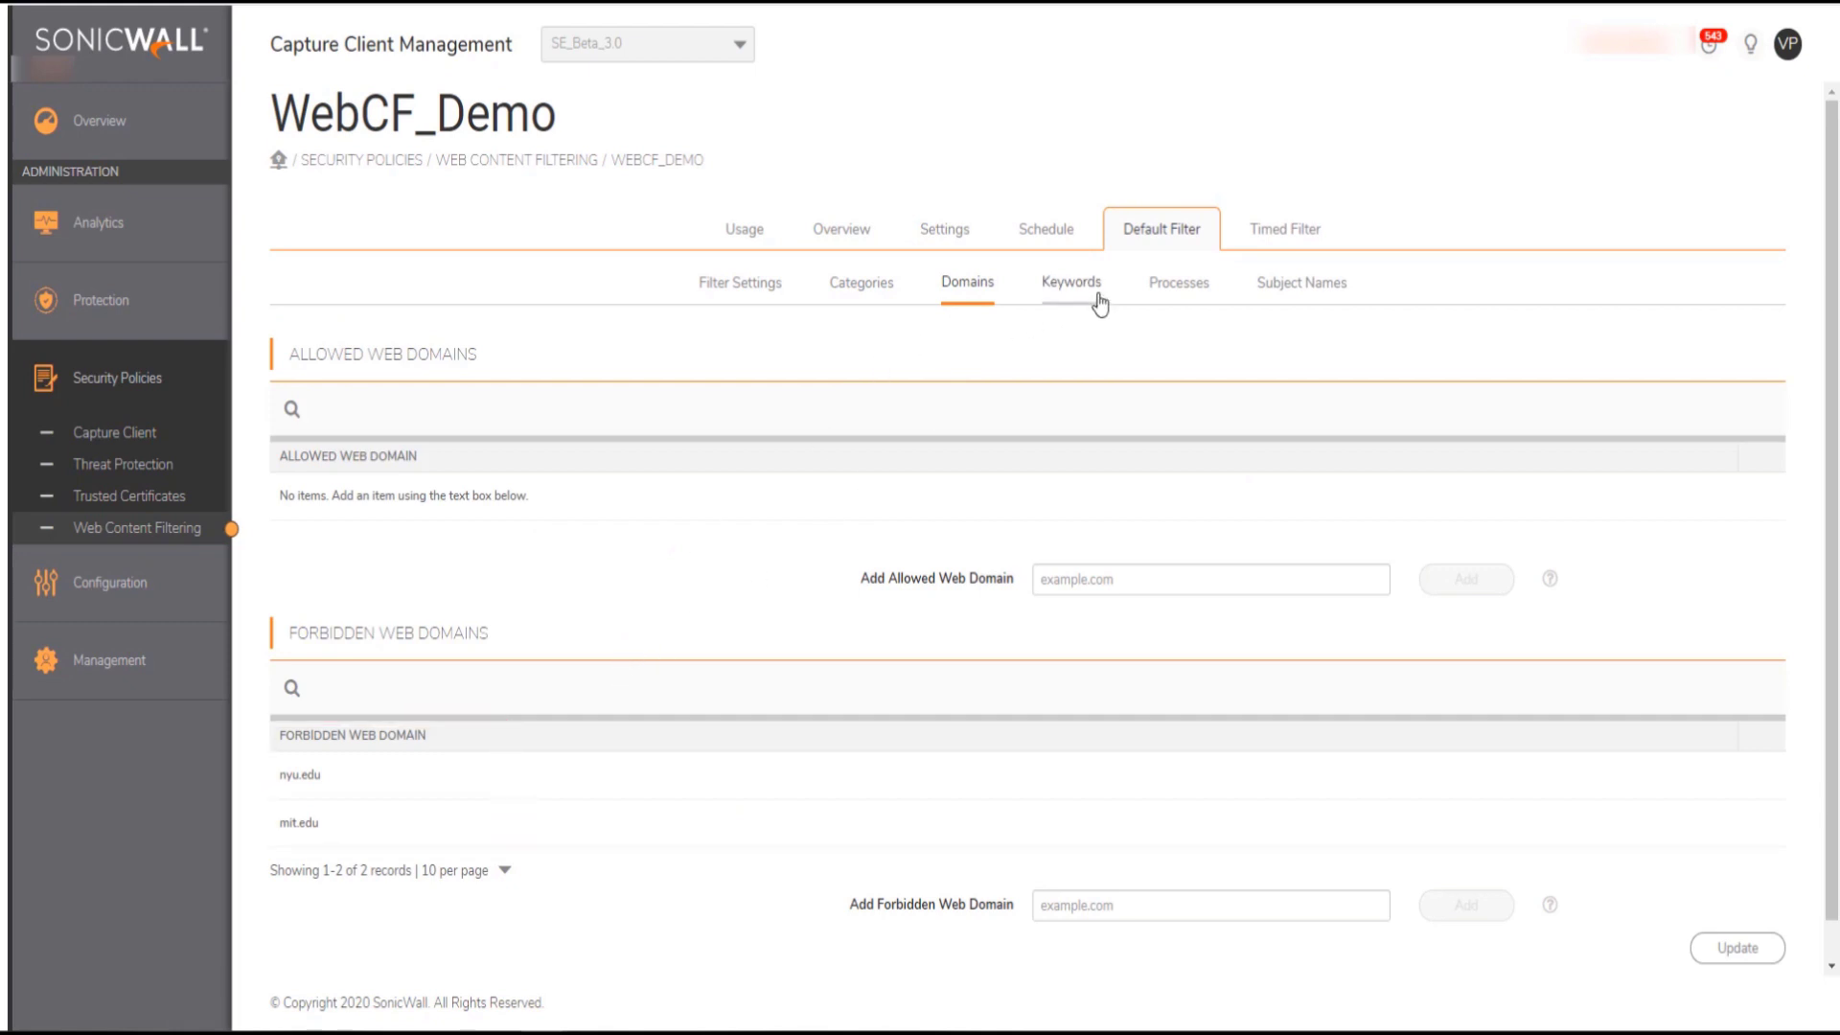
pyautogui.click(1071, 281)
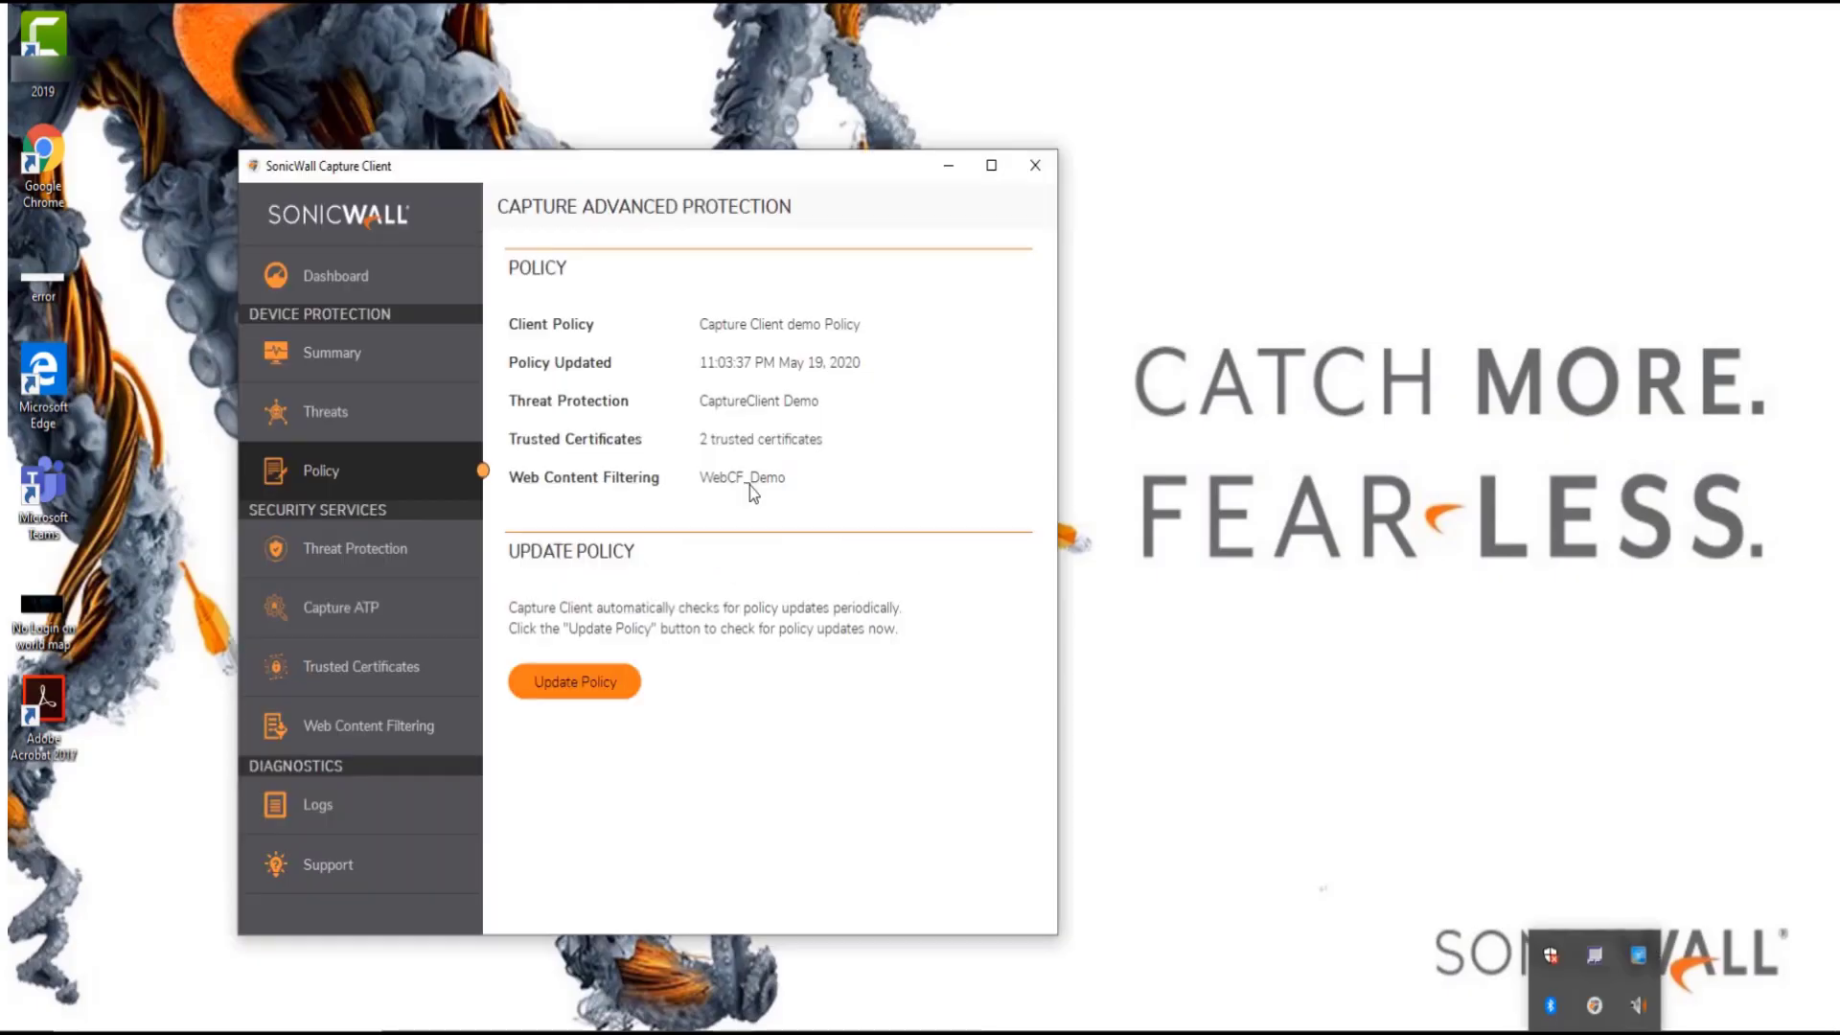
# - Enter facebook in the browser to test whether the policy blocks it
pyautogui.write('facebook.com')
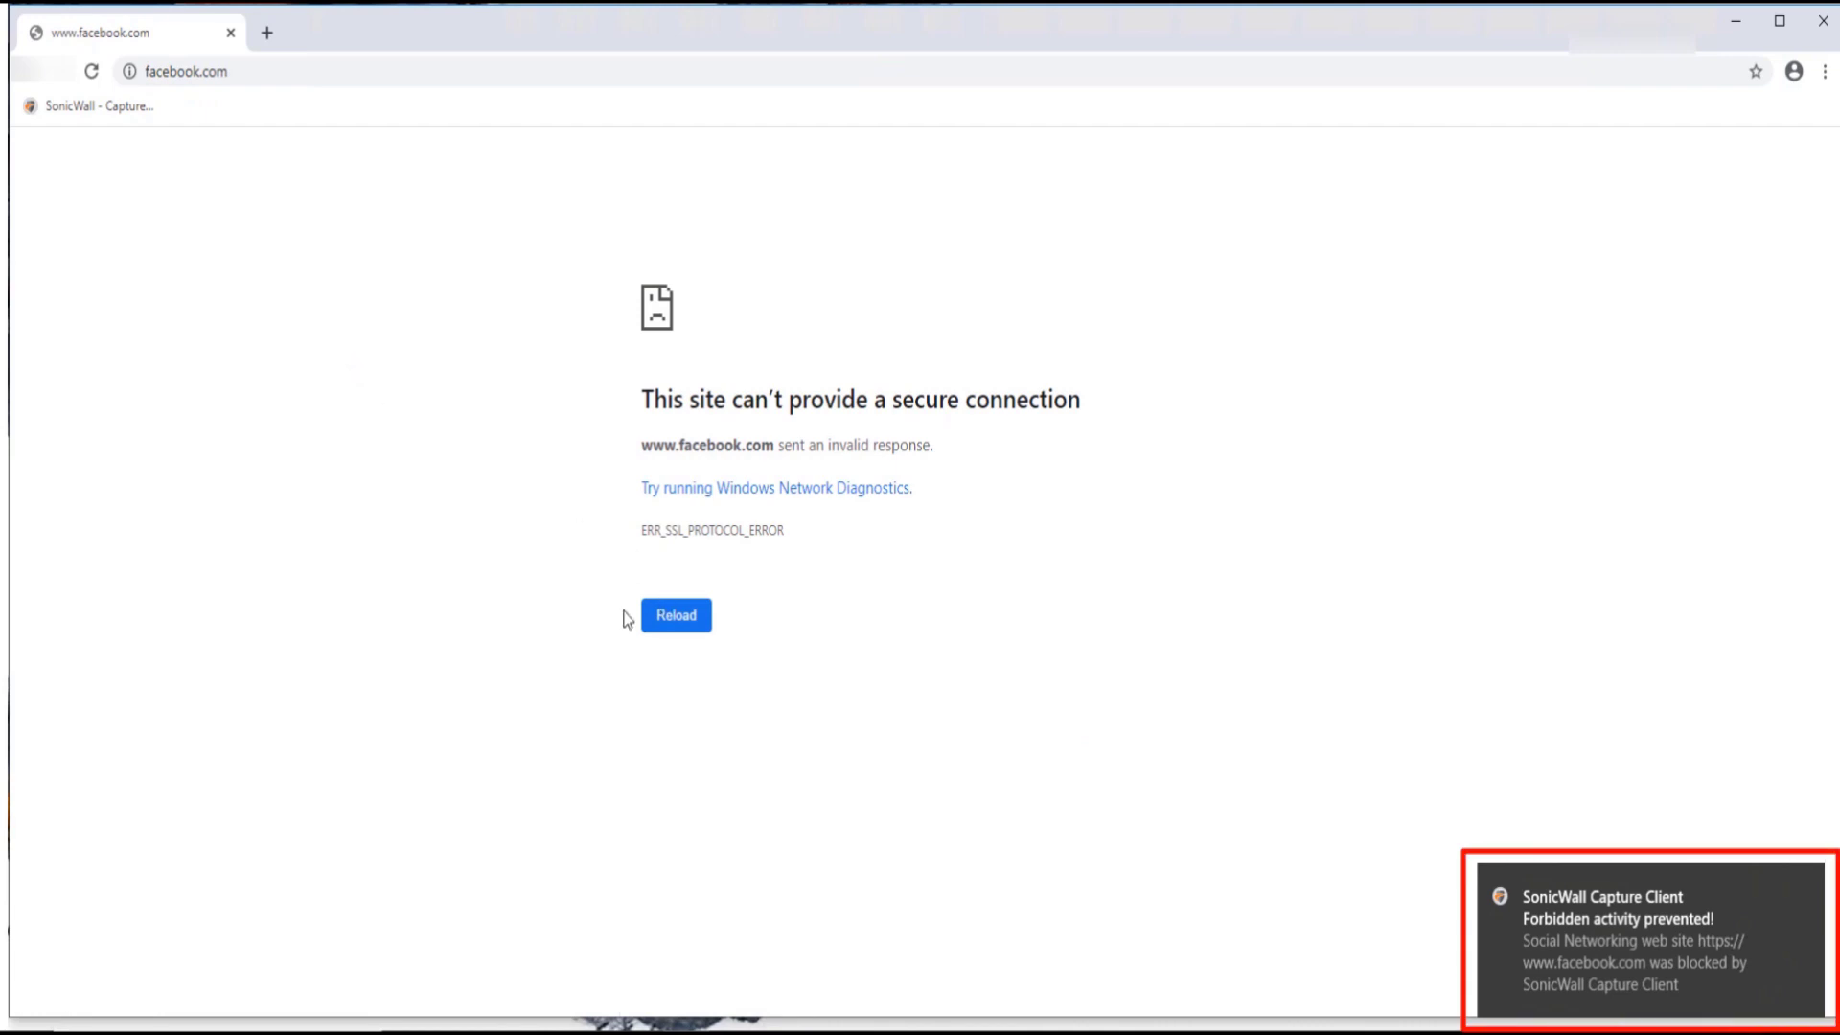
pyautogui.moveTo(1446, 835)
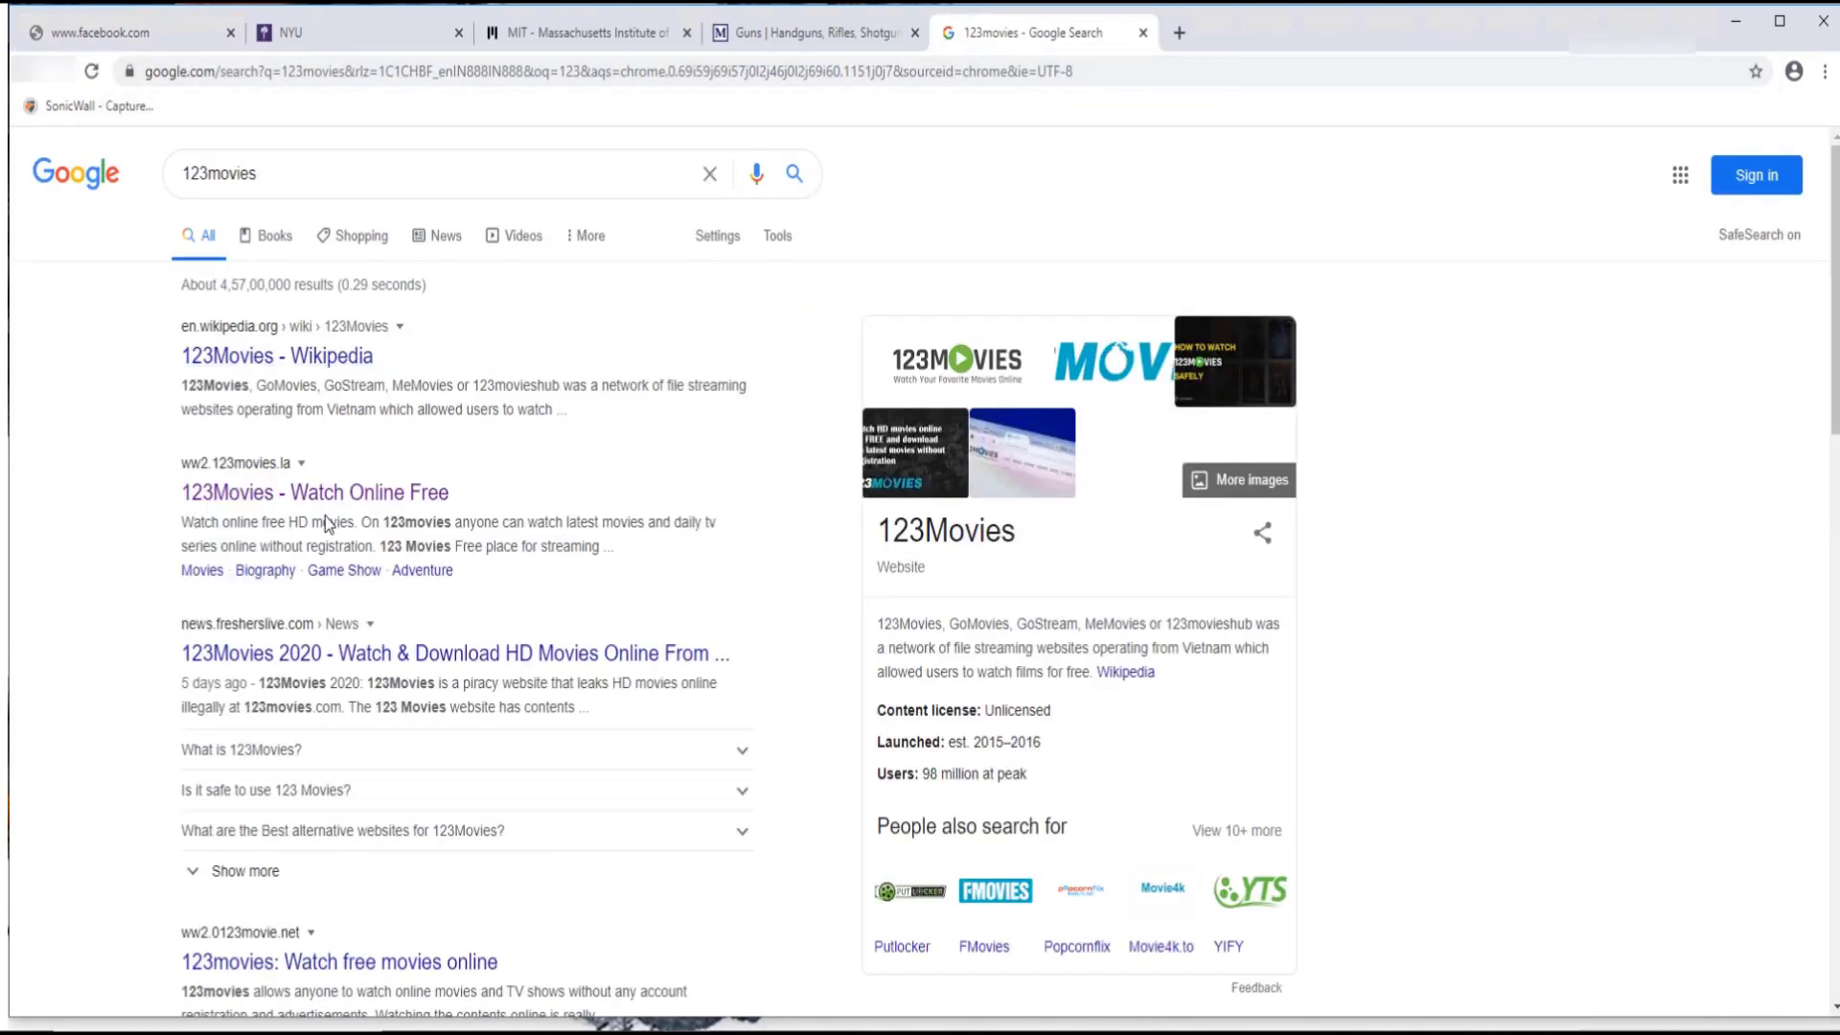
# - Open the 123Movies streaming site result so the content filter blocks it
pyautogui.click(314, 492)
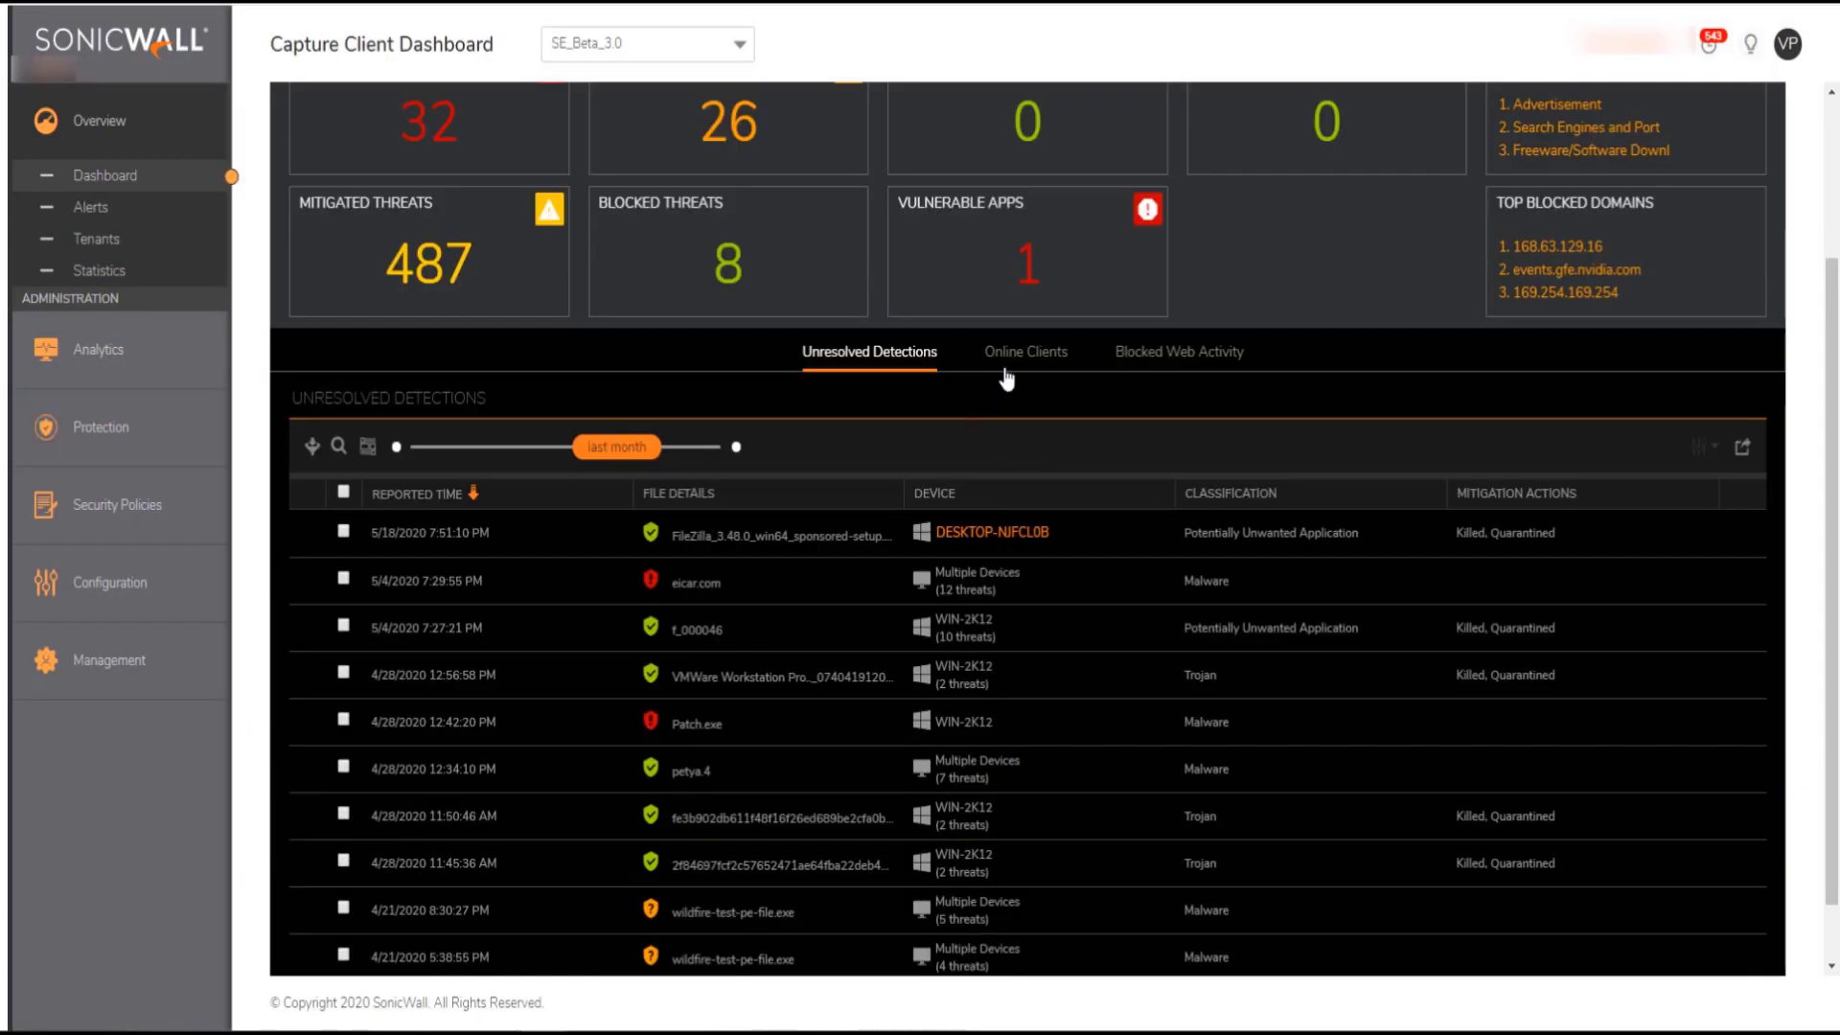
# - View blocked web activity on the dashboard, then the full Web Protection events log
pyautogui.click(1176, 351)
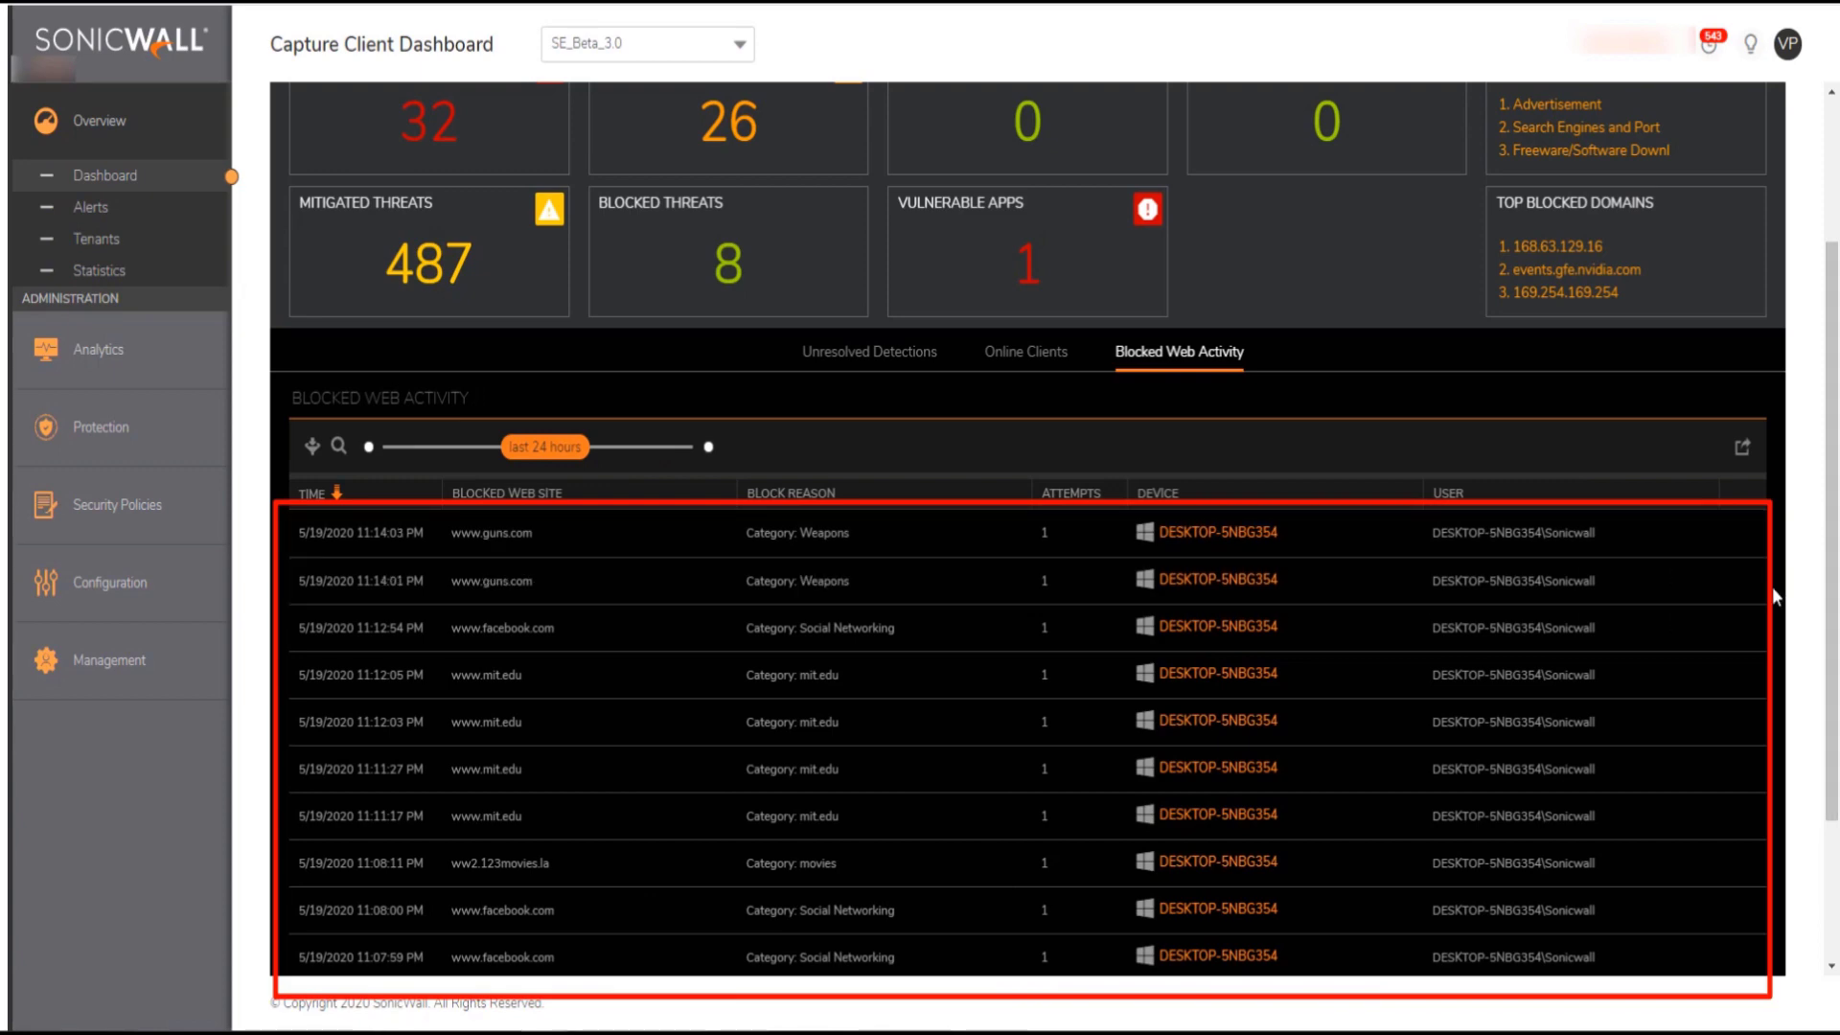
pyautogui.click(97, 349)
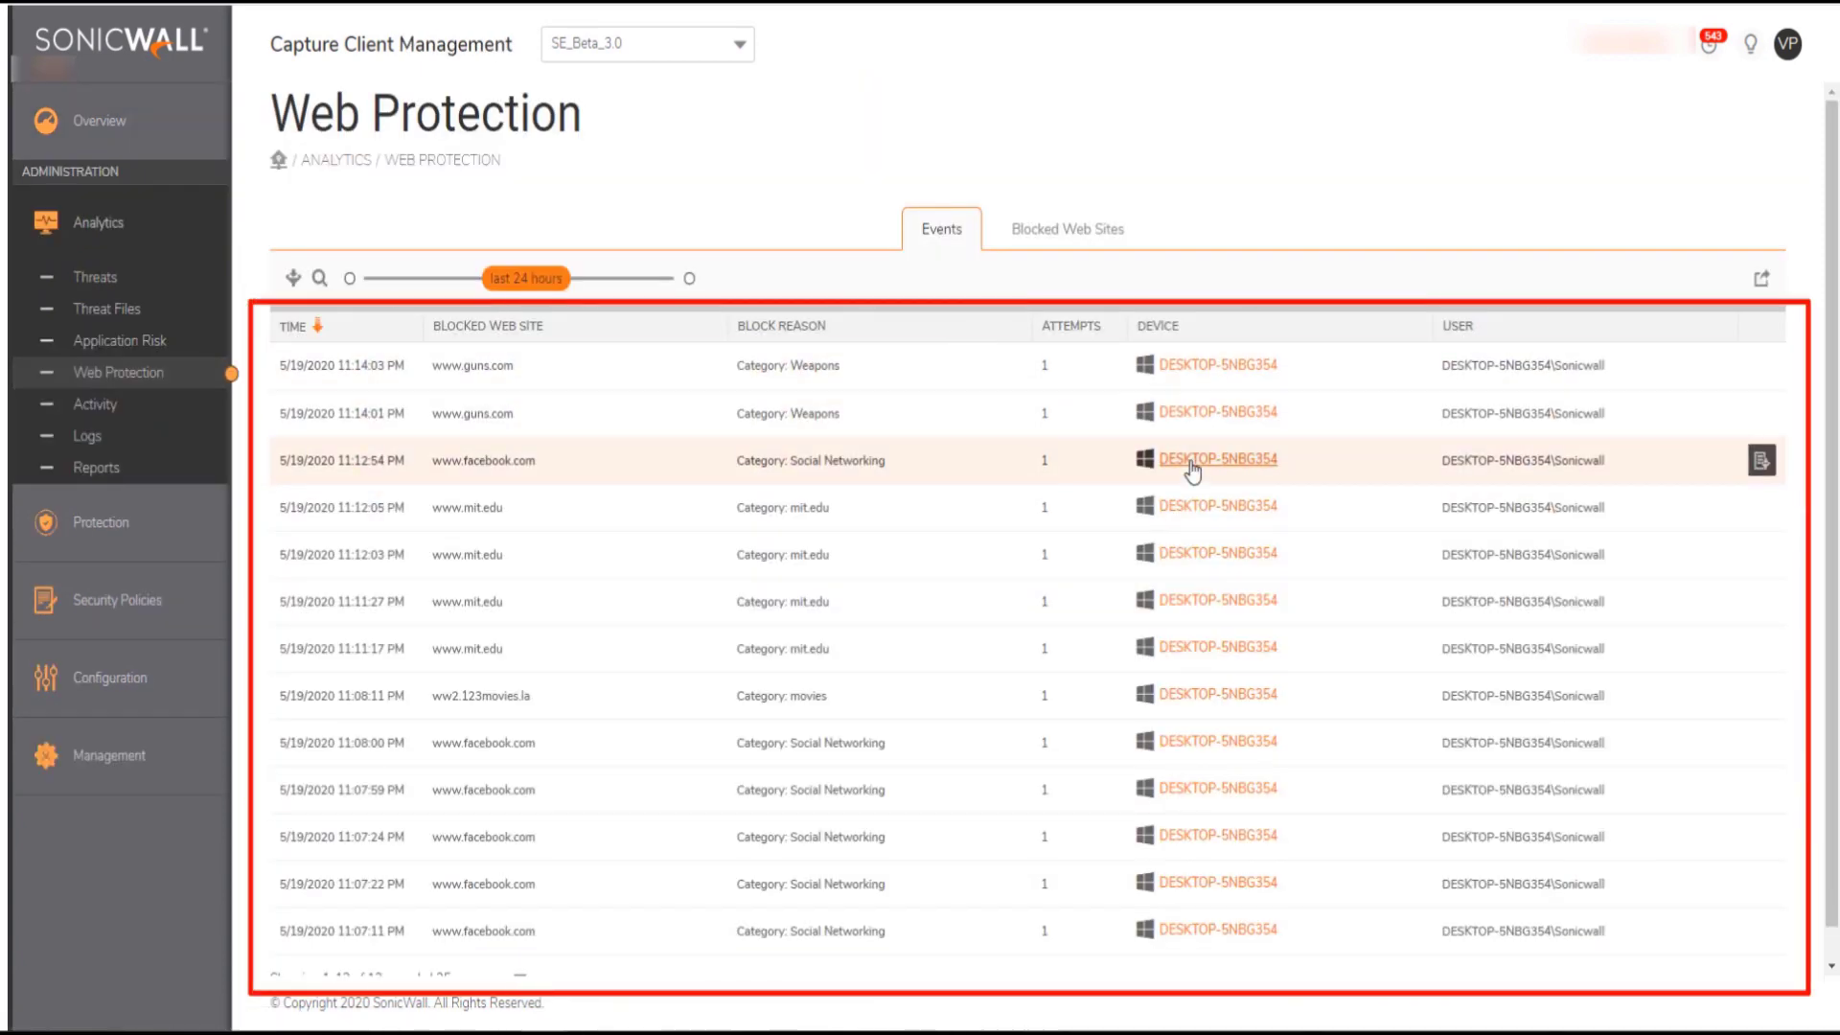
pyautogui.moveTo(1757, 372)
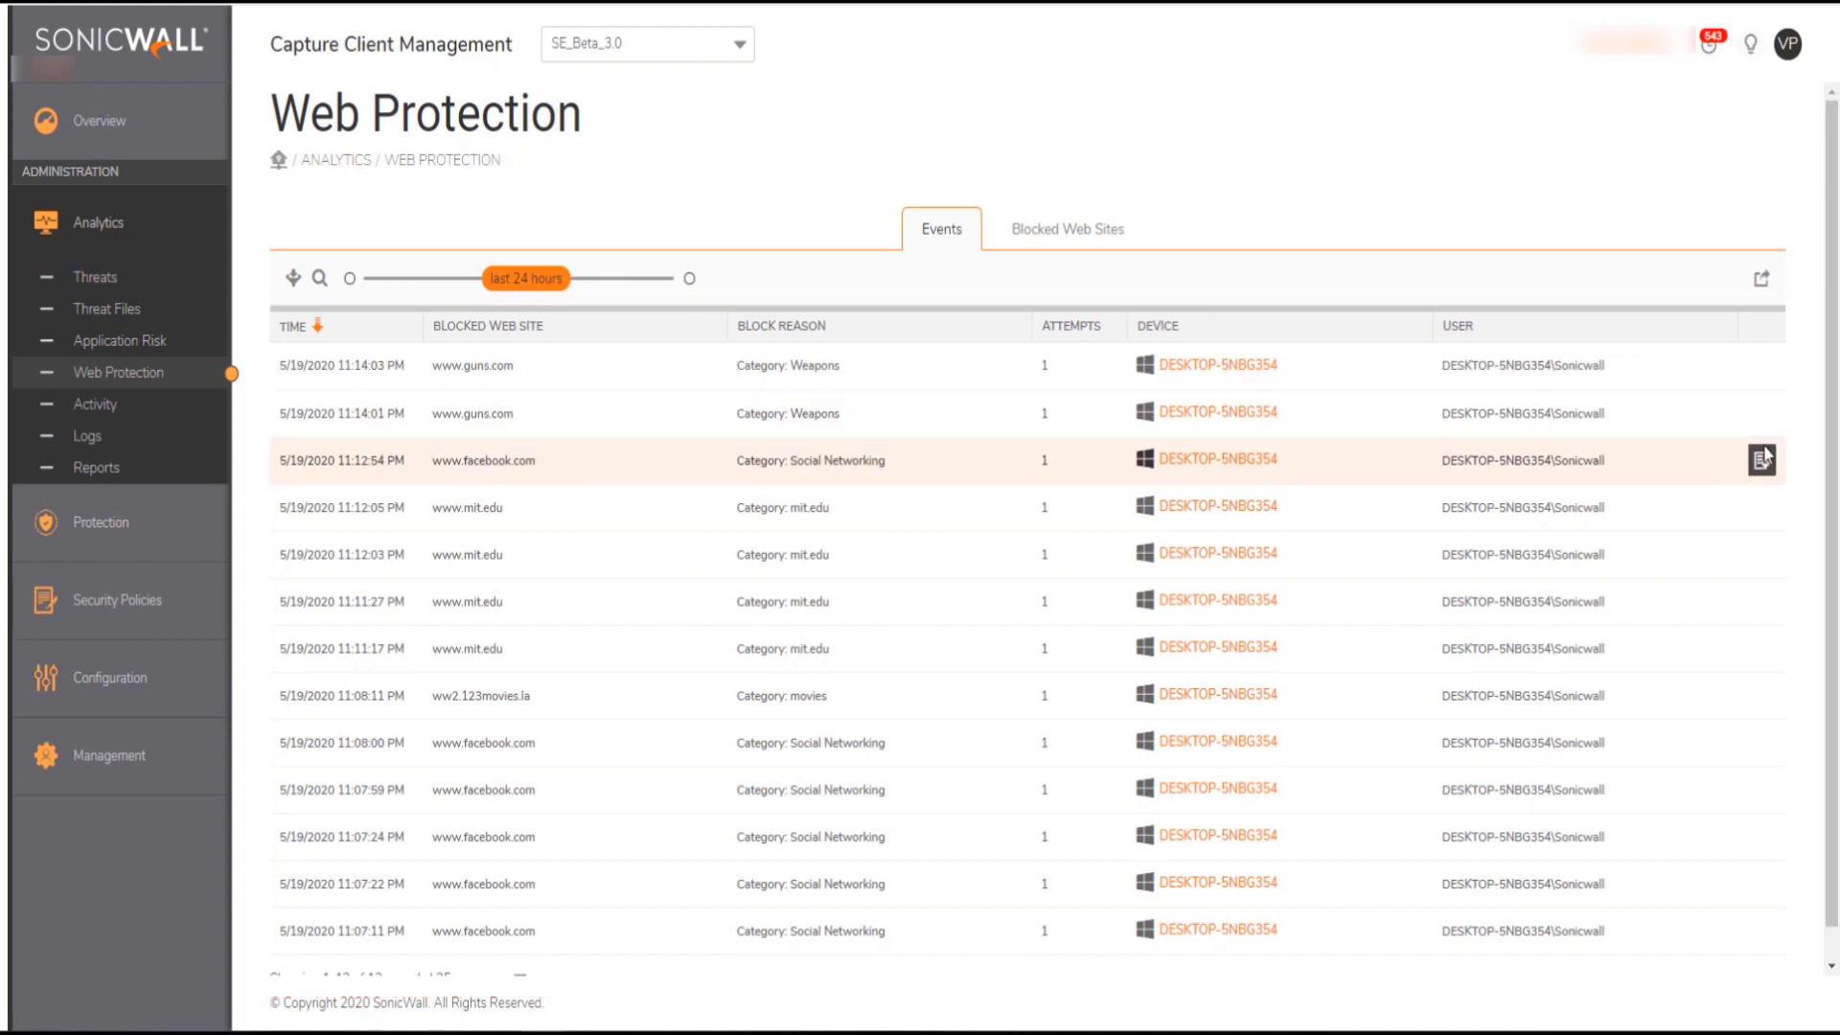
pyautogui.moveTo(1047, 229)
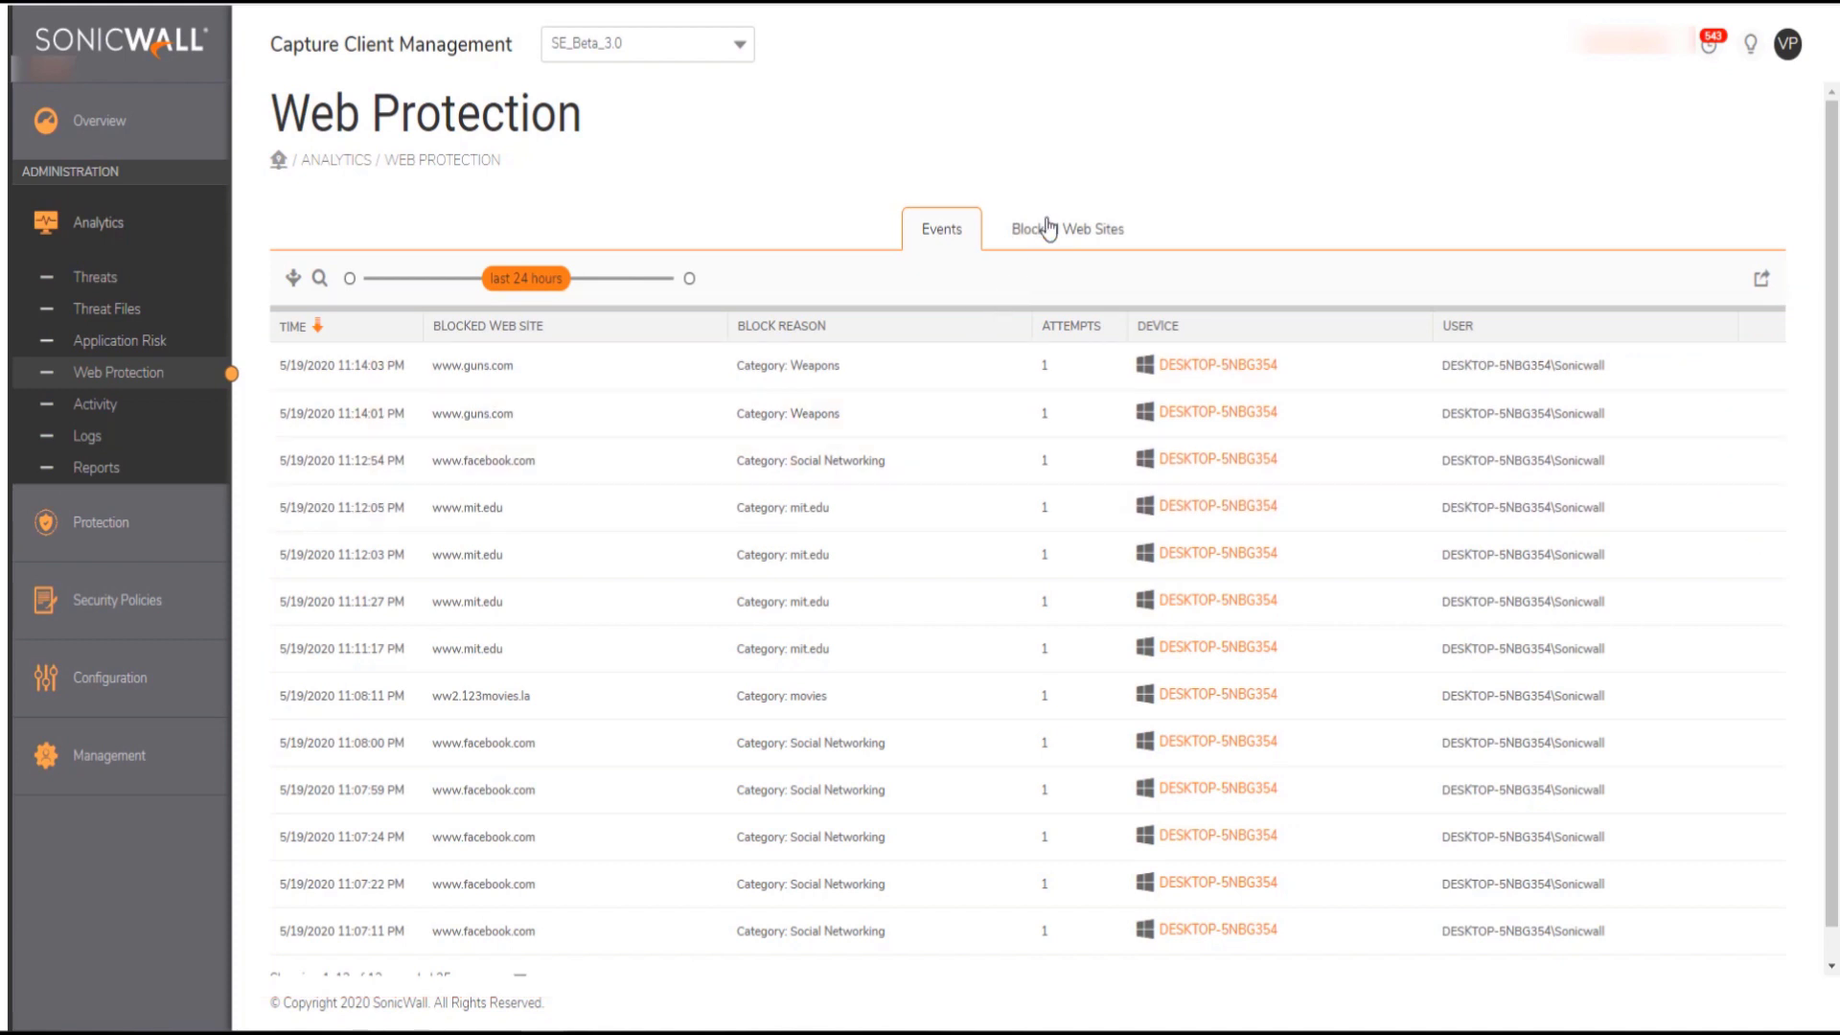